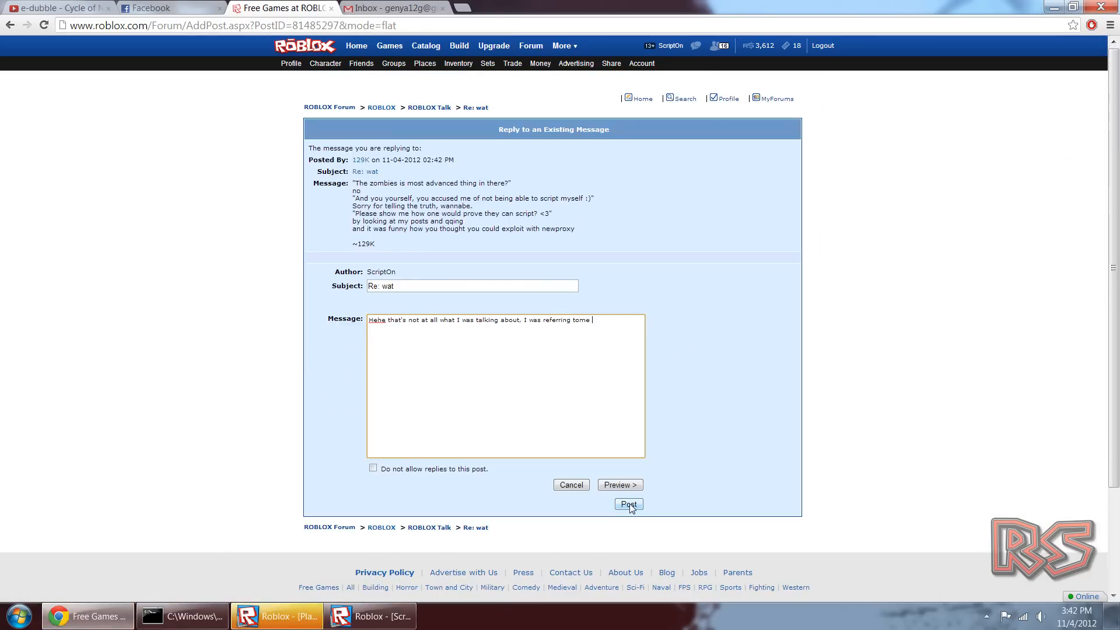
# Step: Post the drafted reply to the latest message in the Re: wat thread
pyautogui.click(628, 504)
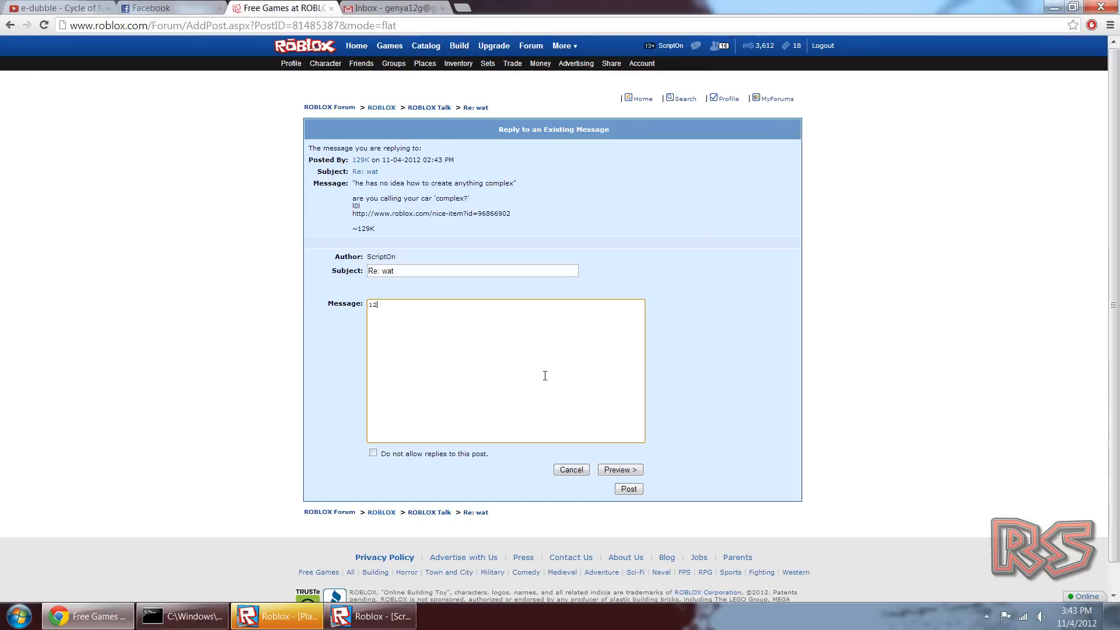
pyautogui.click(776, 98)
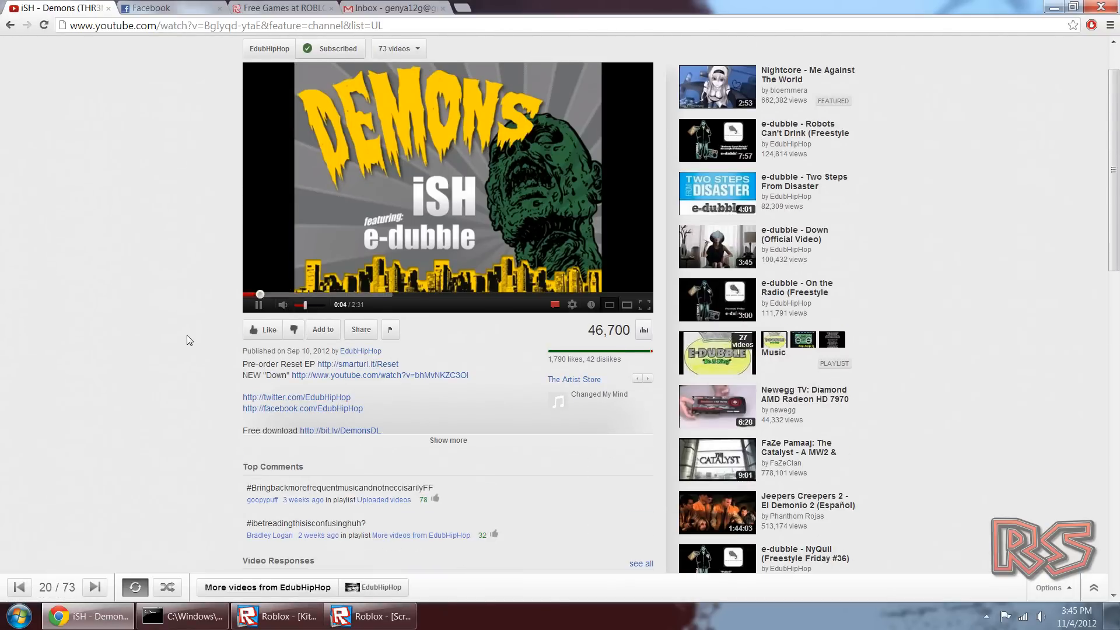
# Step: Look over the KITT car place in Roblox Studio, then return to the forum thread
pyautogui.click(278, 615)
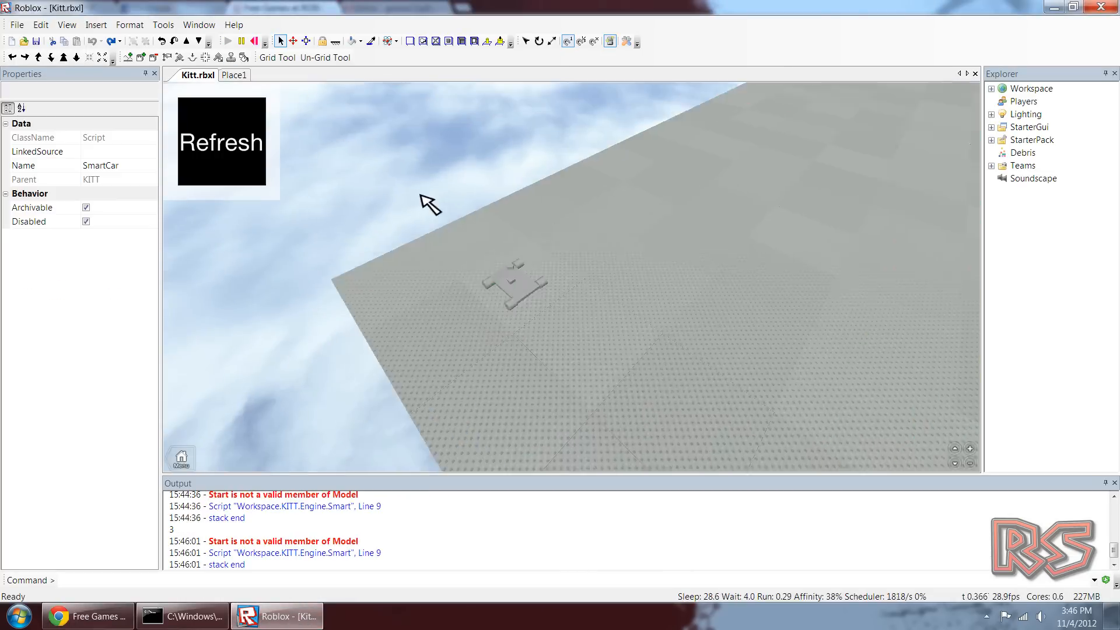
pyautogui.click(254, 41)
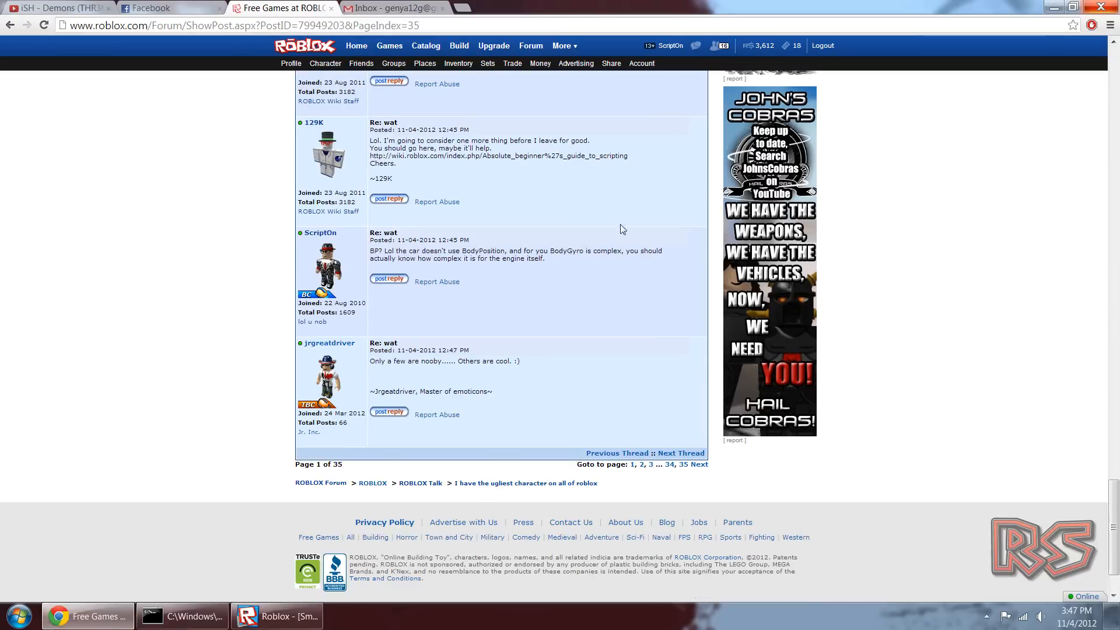
# Step: From MyForums, open the tracked thread's last page and start a reply to the popcorn post
pyautogui.click(699, 463)
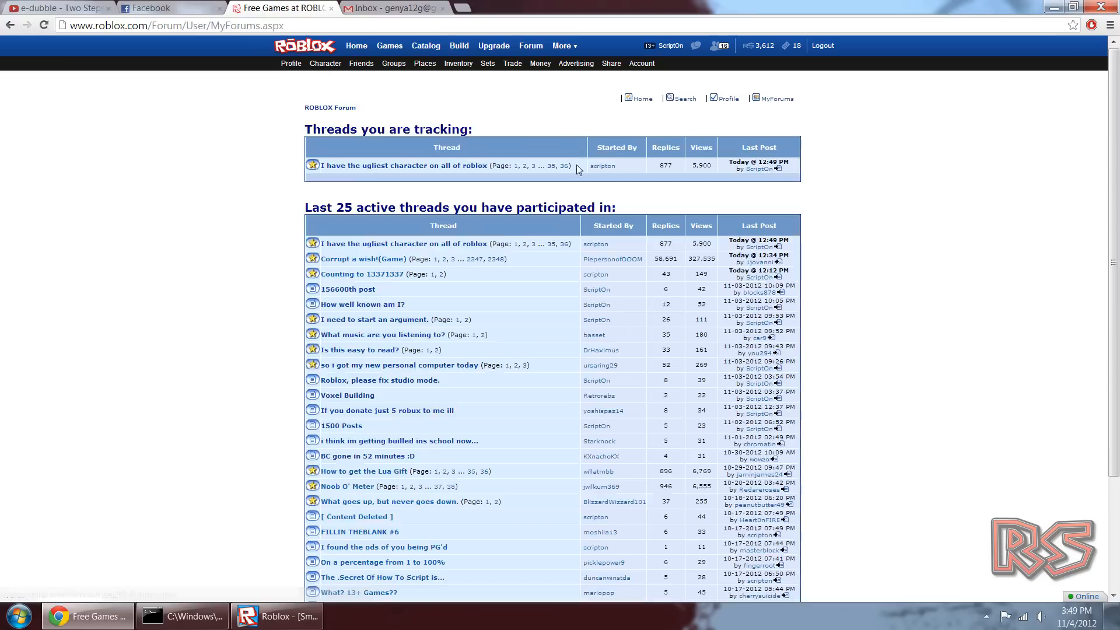
pyautogui.click(279, 616)
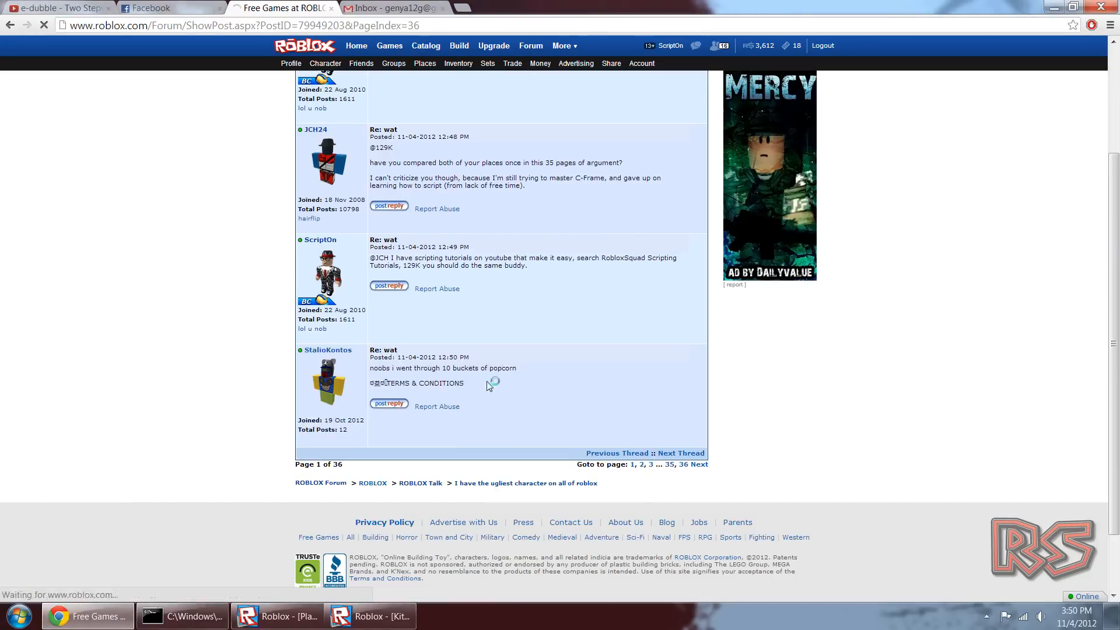
pyautogui.click(389, 403)
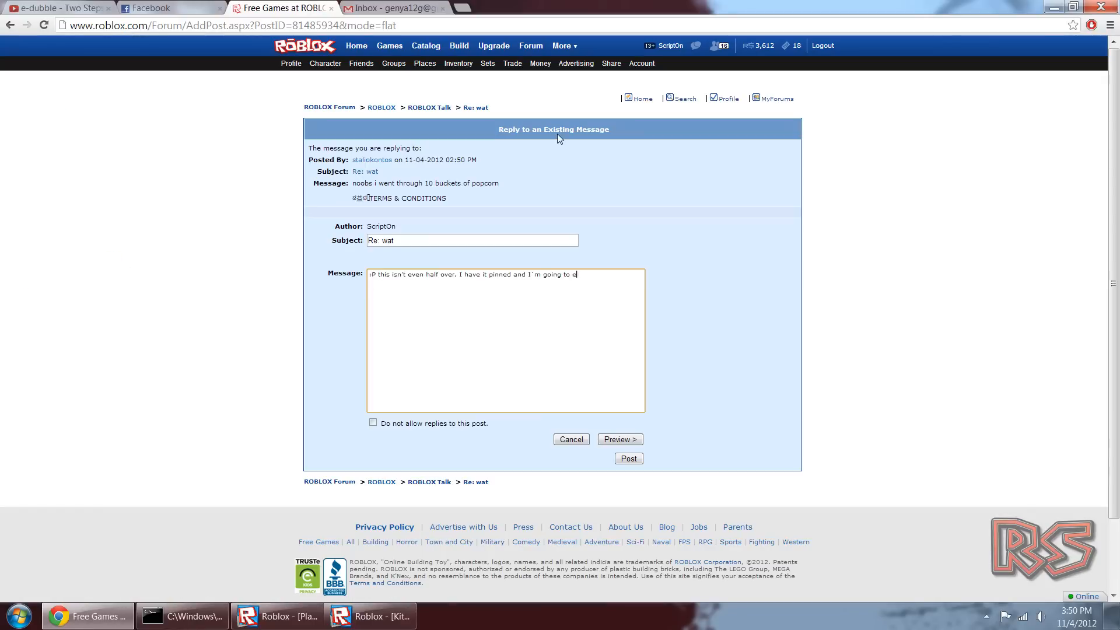
pyautogui.click(154, 8)
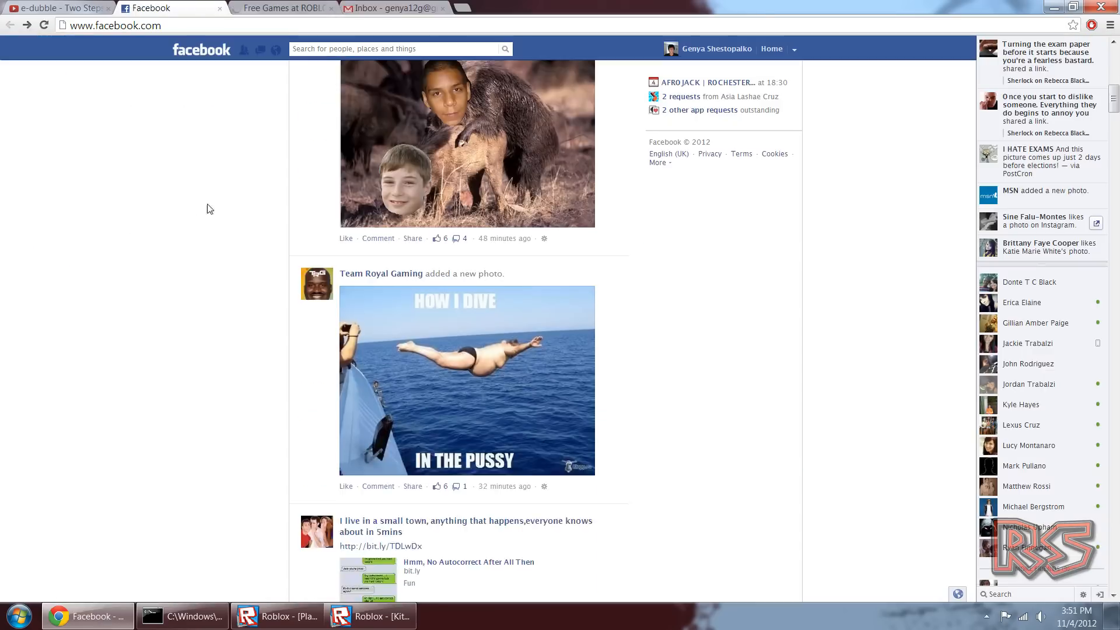
# Step: Scroll further down the Facebook news feed, then go back to Roblox Studio
pyautogui.scroll(-3)
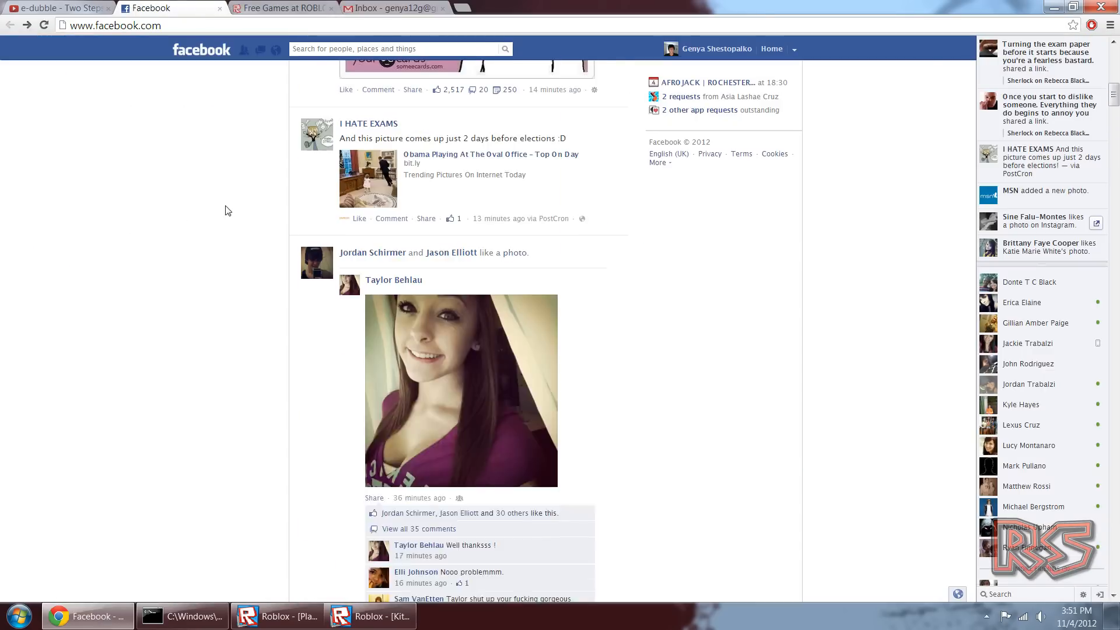
pyautogui.click(305, 8)
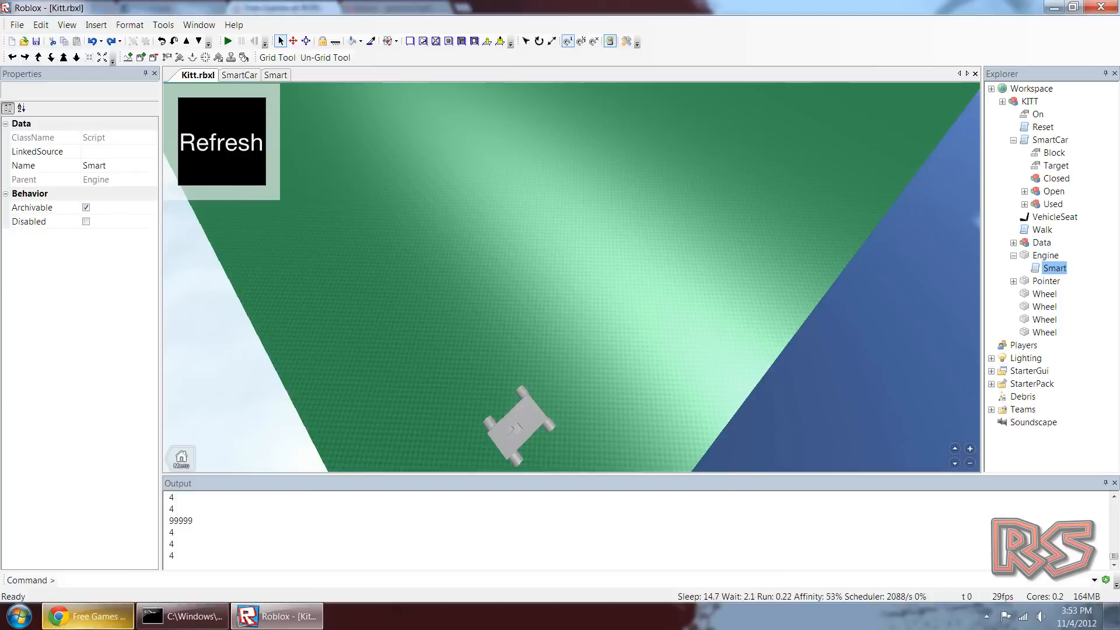
# Step: In SmartCar, set workspace.Path[script.Block.Value].BrickColor = BrickColor.new("Black")
pyautogui.click(1054, 165)
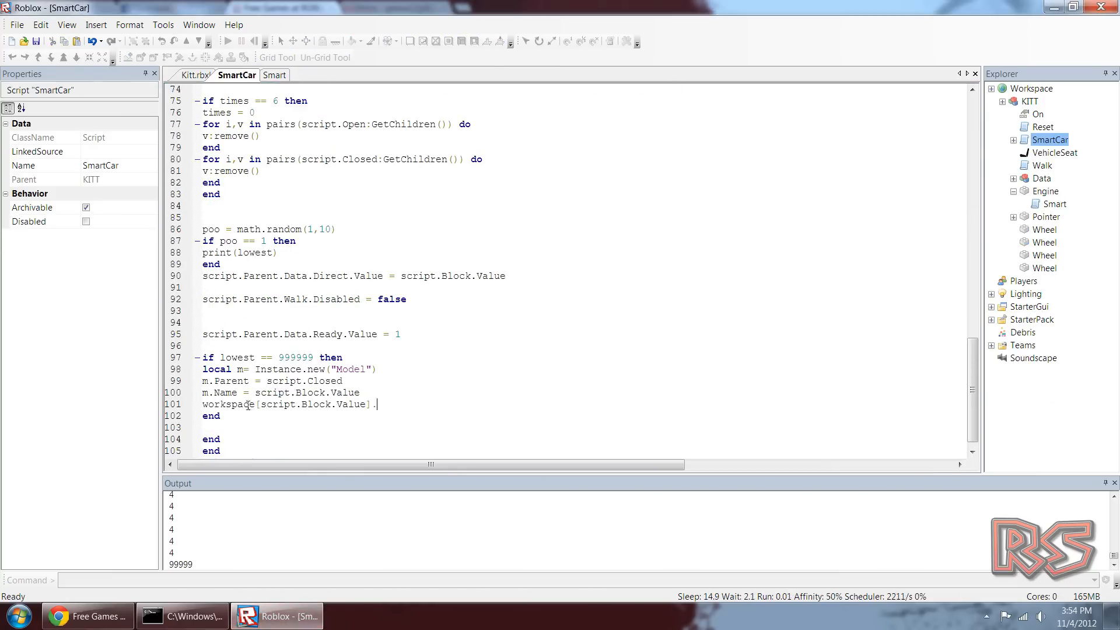
pyautogui.write('Path')
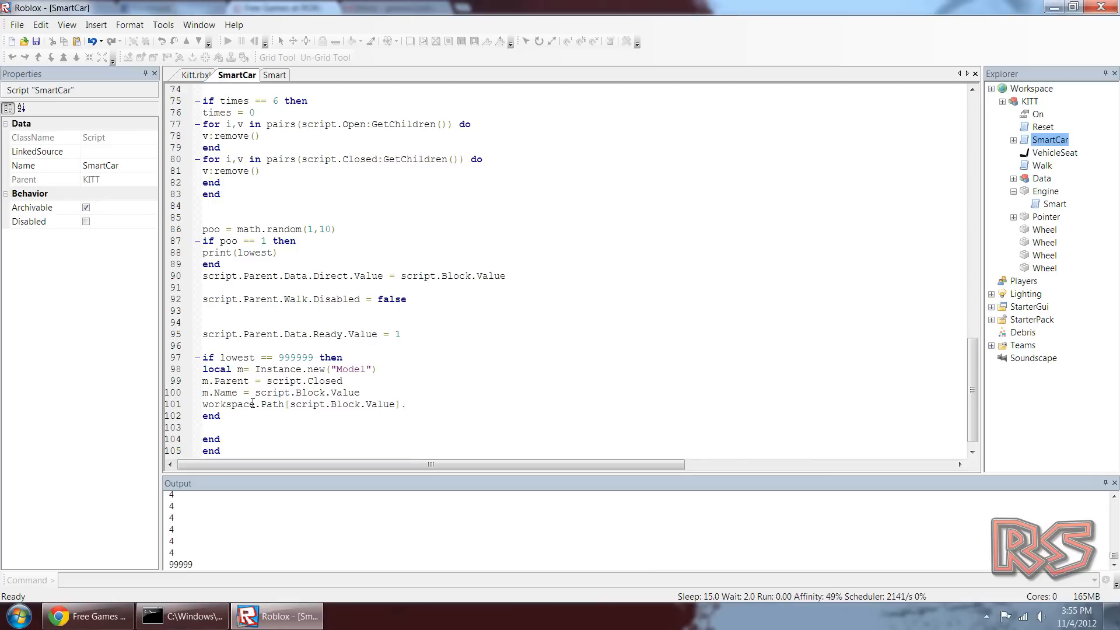
pyautogui.write('.BrickColor = BrickColor.new("B')
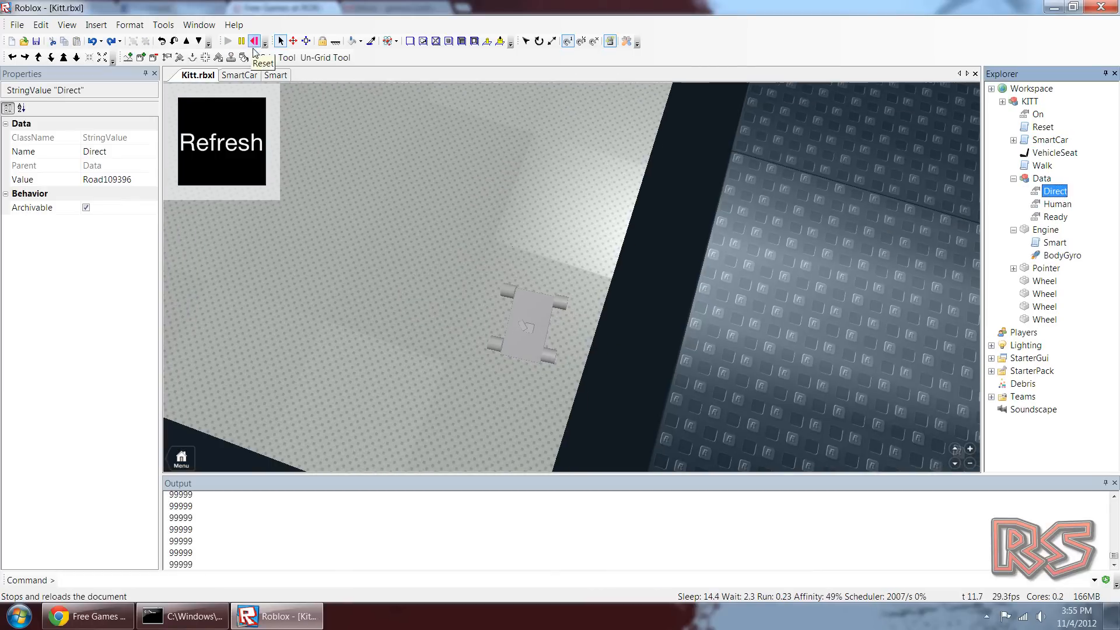
# Step: Reset the place and play the simulation to test the car on the road
pyautogui.click(272, 75)
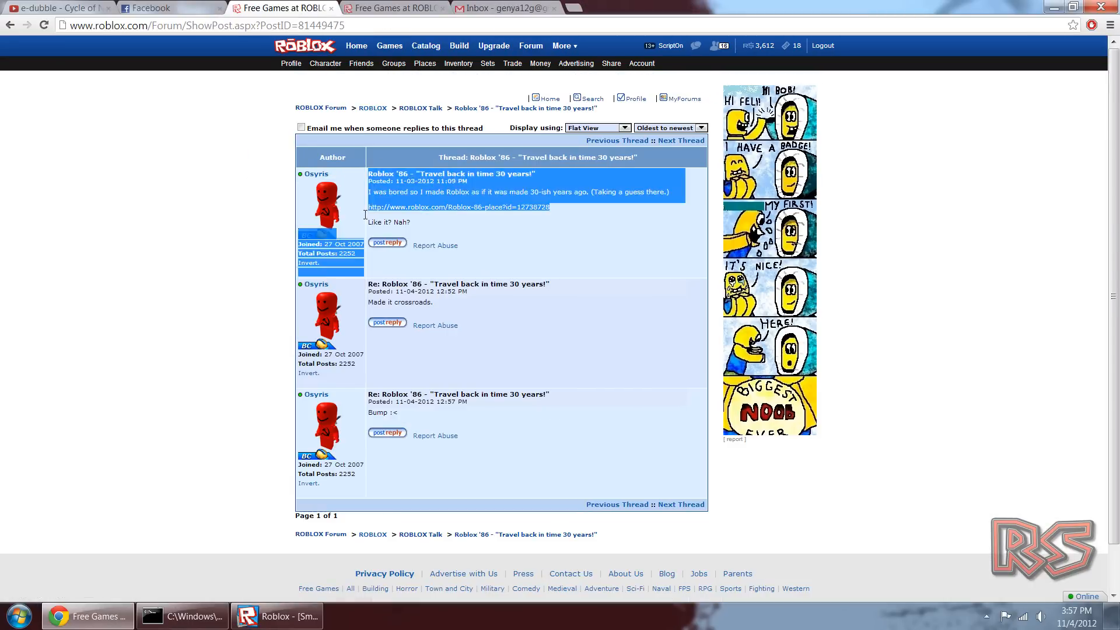
pyautogui.click(288, 616)
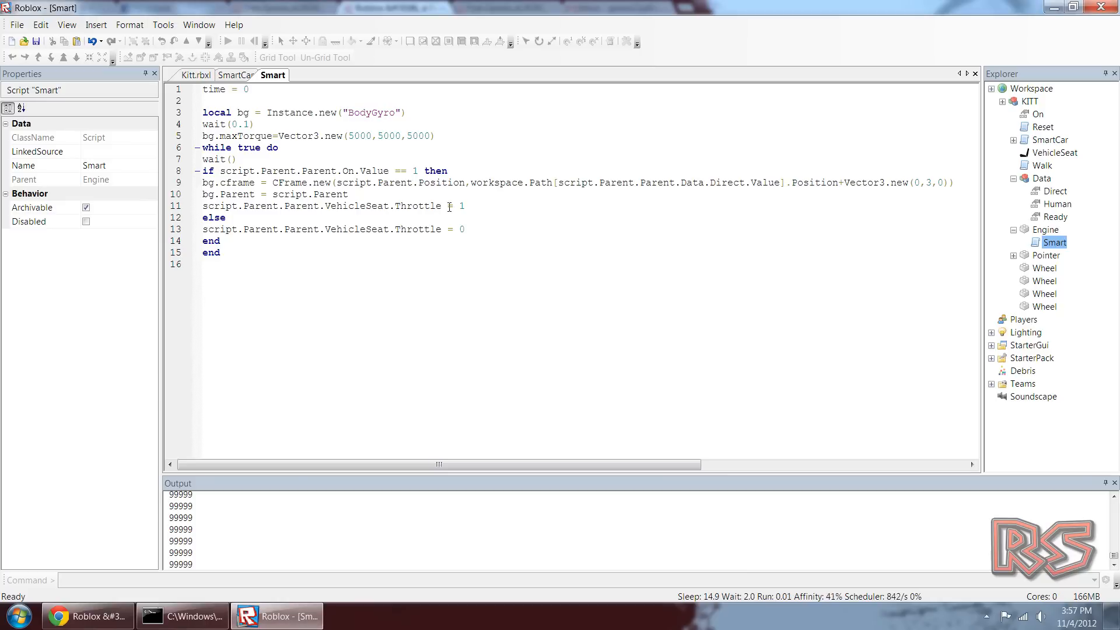
pyautogui.click(236, 75)
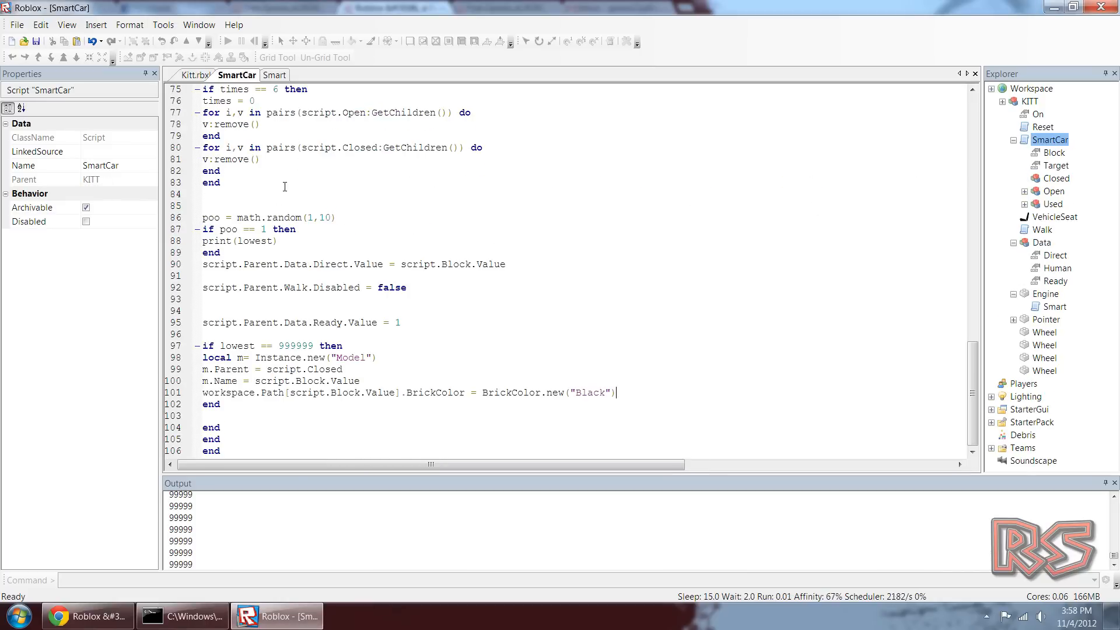
pyautogui.click(199, 74)
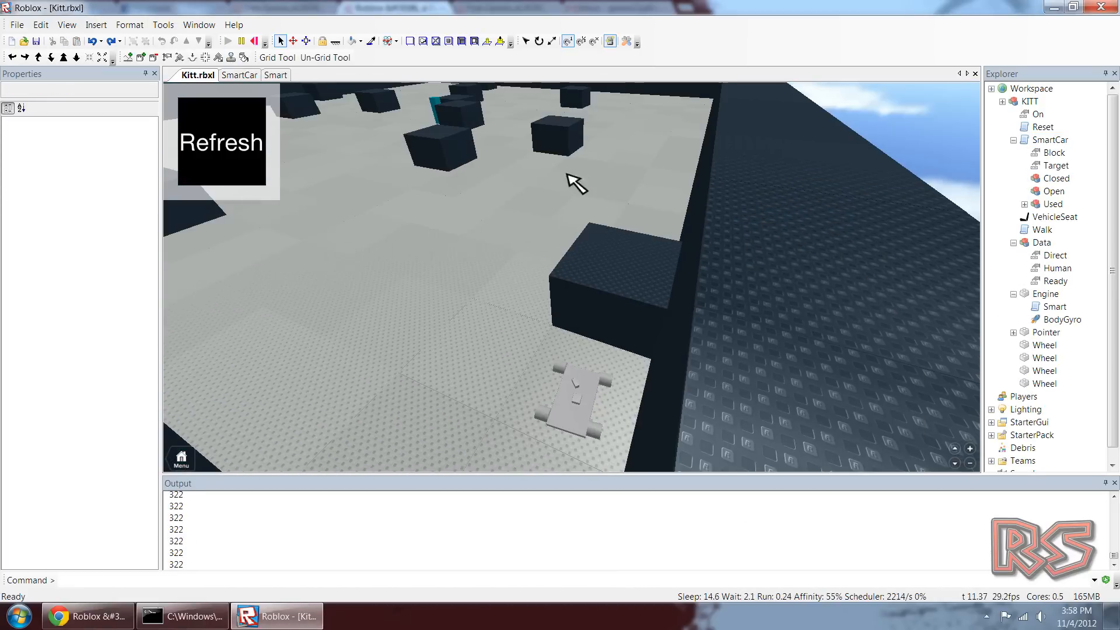
pyautogui.click(239, 75)
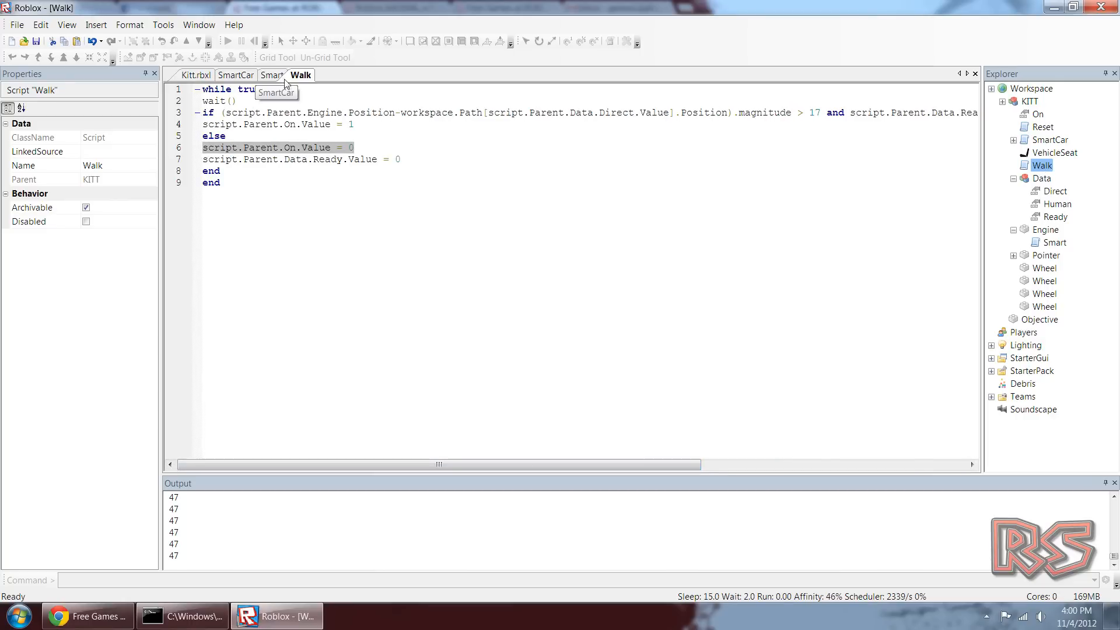
pyautogui.click(199, 75)
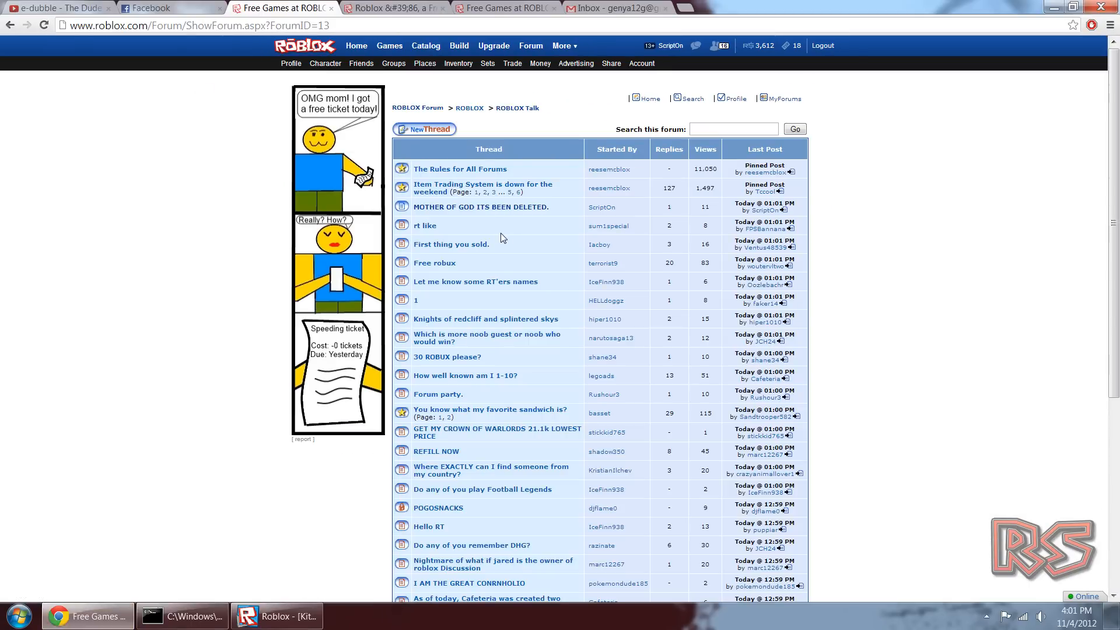
# Step: View the ROBLOX Talk forum thread listing
pyautogui.click(784, 98)
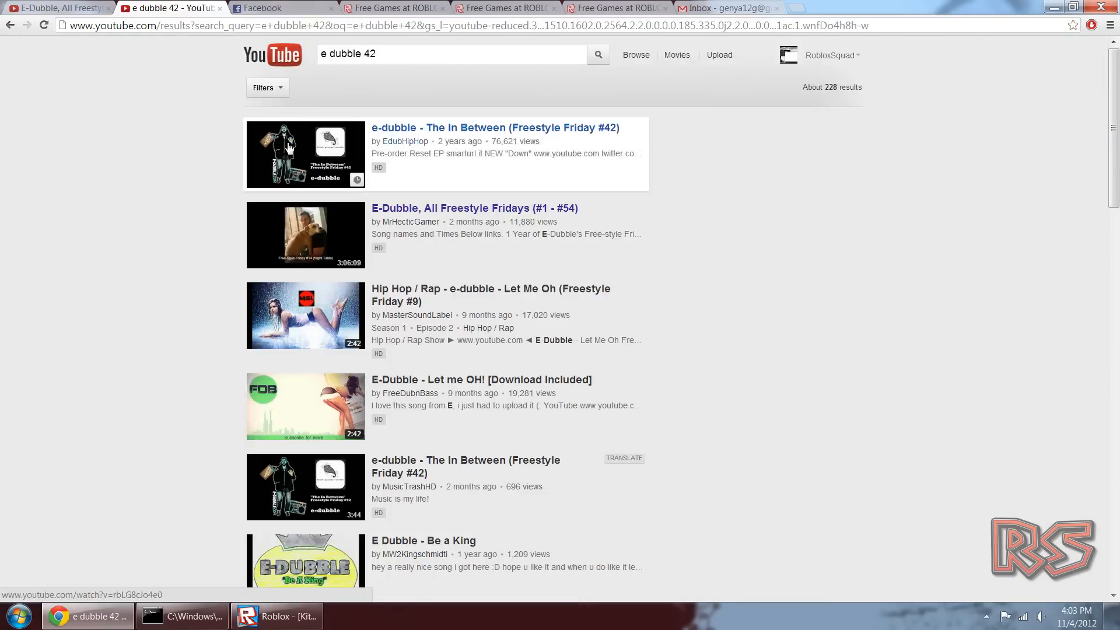
# Step: Play the E-Dubble All Freestyle Fridays (#1 - #54) video and adjust its volume
pyautogui.click(276, 616)
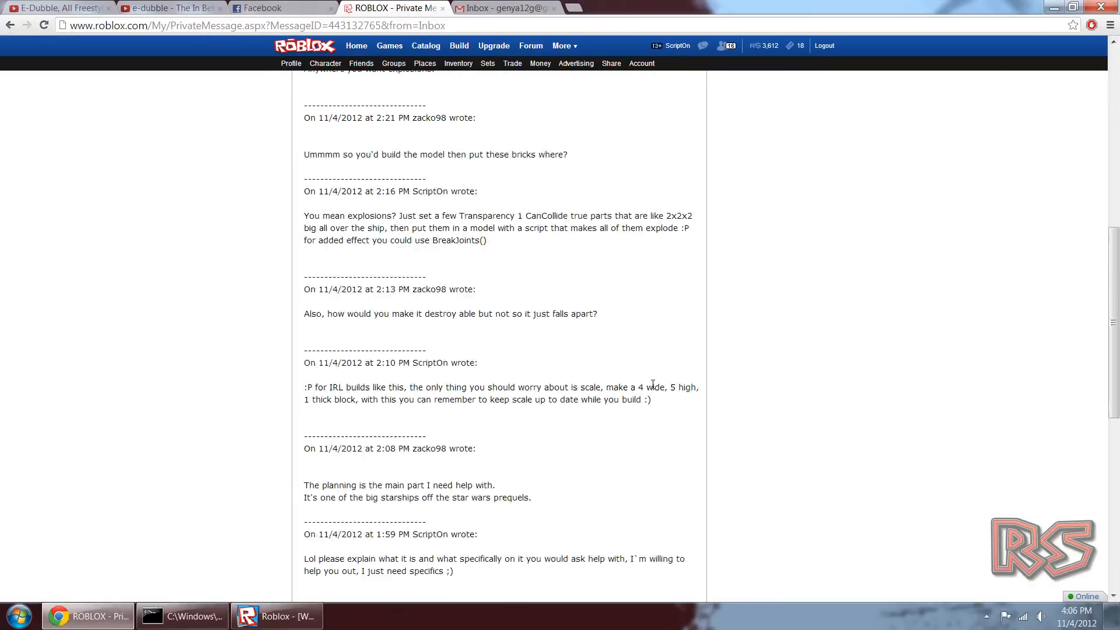
pyautogui.click(53, 8)
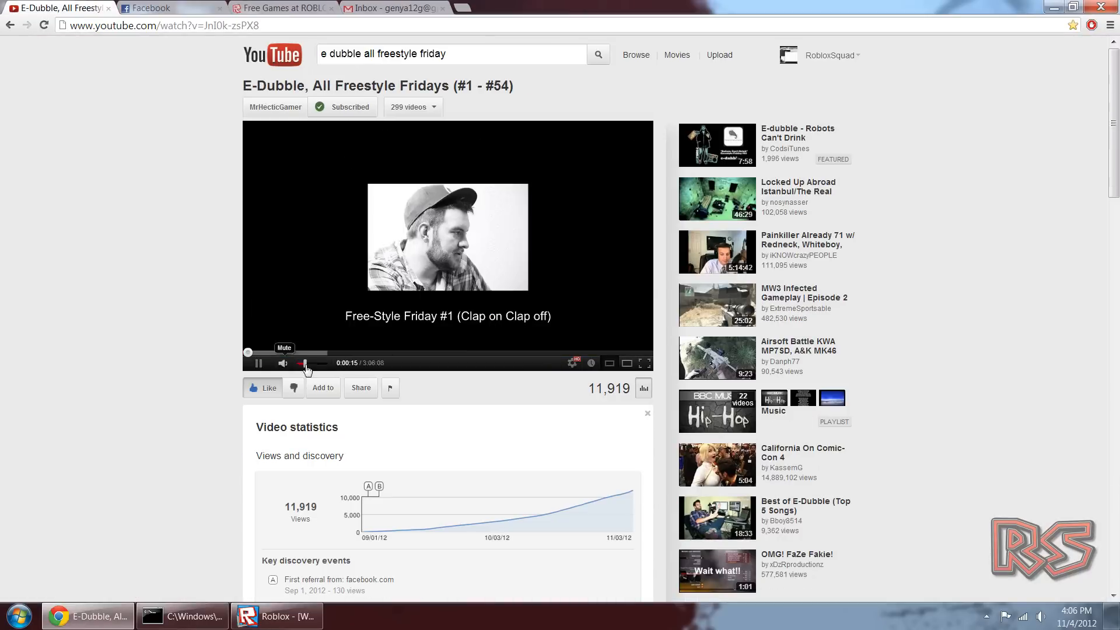
pyautogui.click(277, 616)
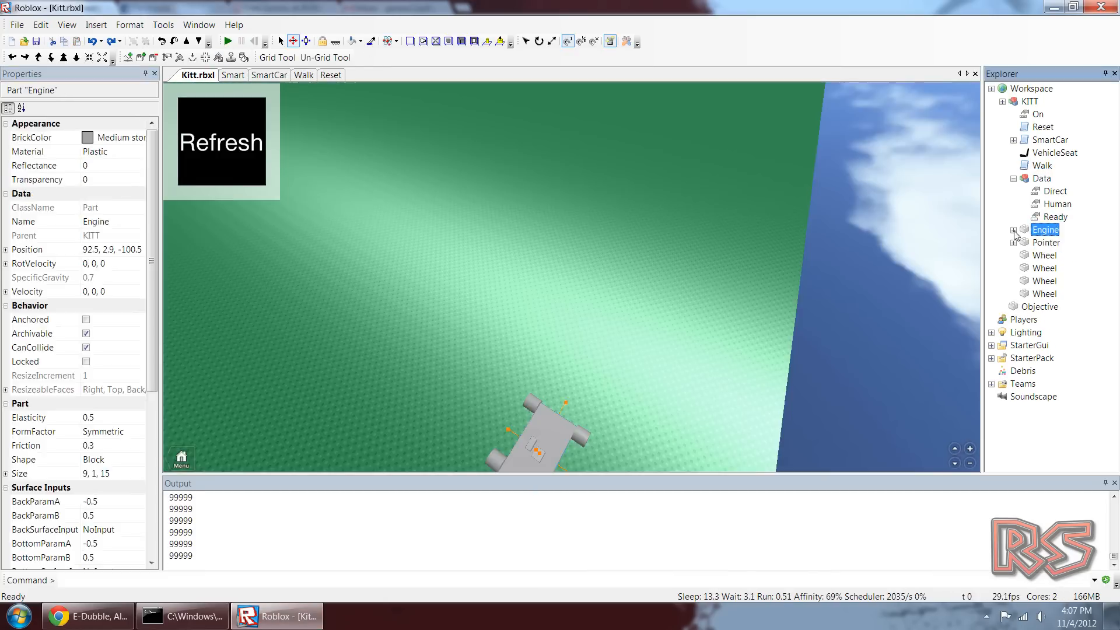
# Step: In Walk, add: if workspace.Path[script.Parent.Data.Direct.Value].BrickColor == BrickColor.new("Black") then
pyautogui.click(301, 74)
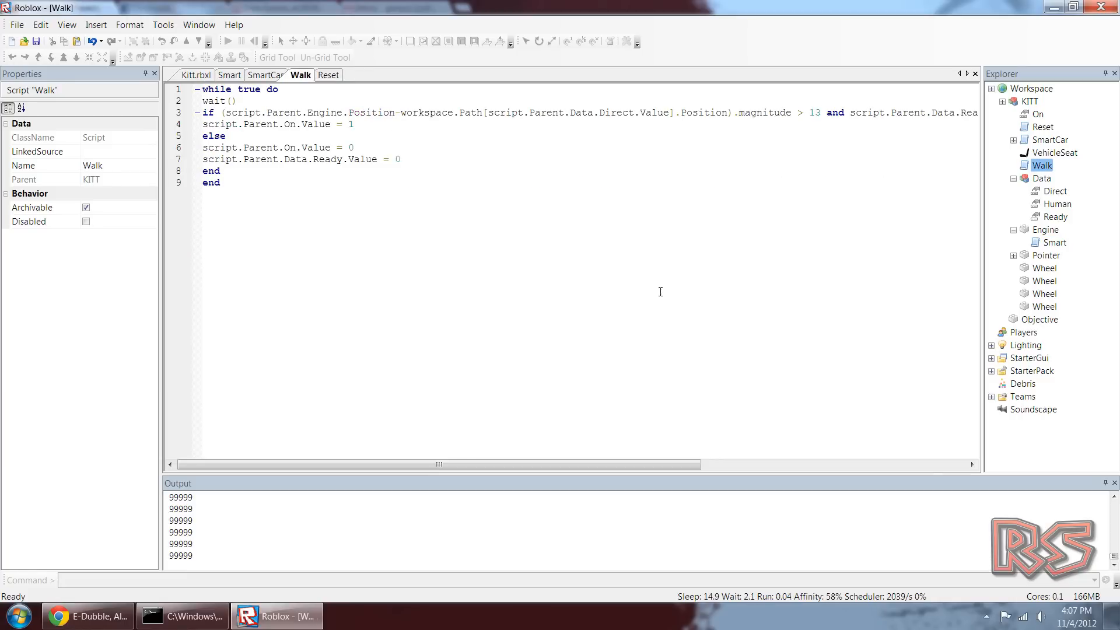
pyautogui.click(195, 74)
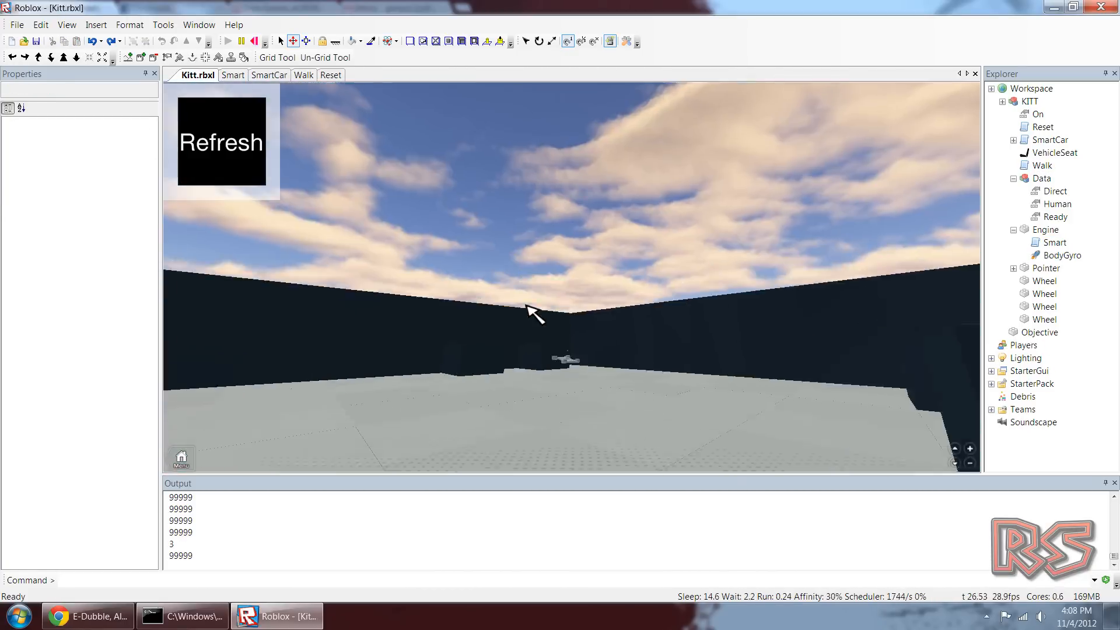
pyautogui.click(304, 75)
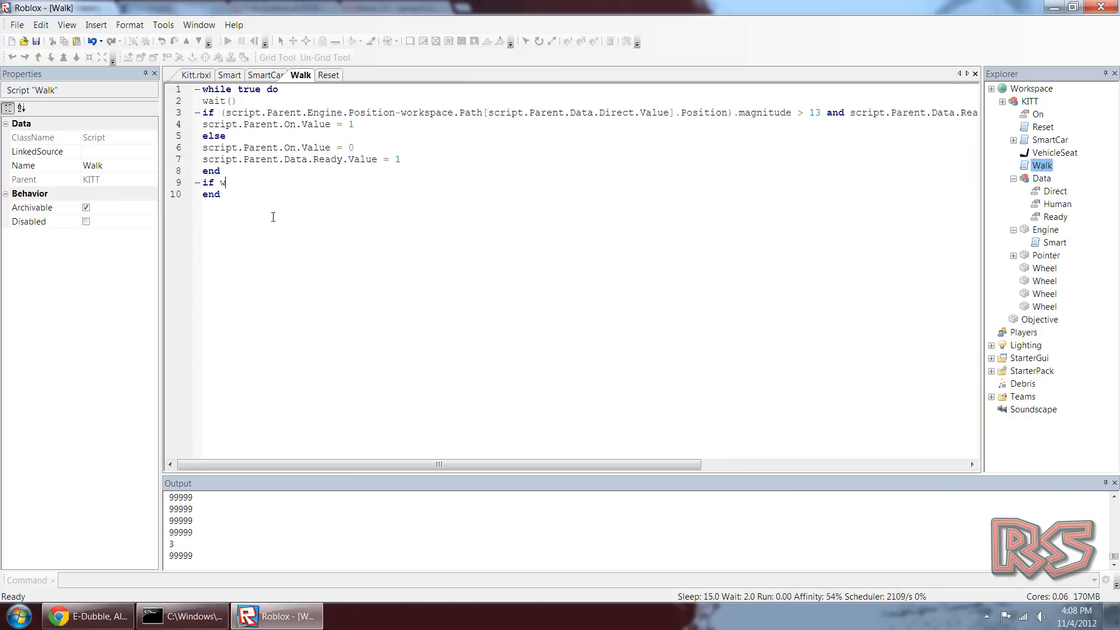
pyautogui.write('orkspace.Path[script.Parent.Data.Direct.Value].BrickColor == B')
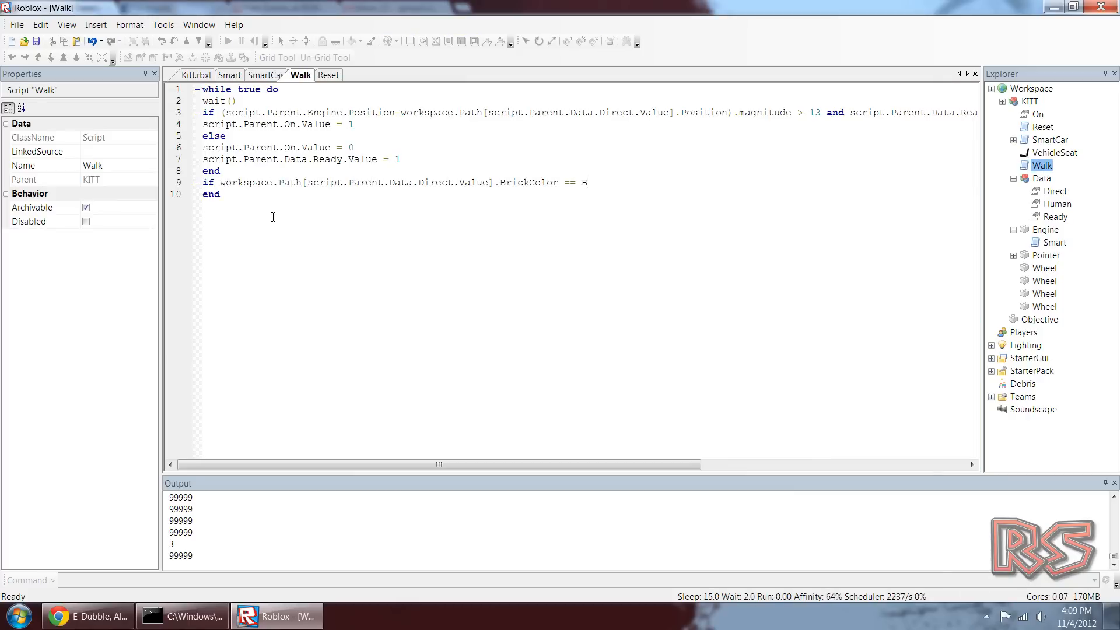
pyautogui.write('rickColor.new("Black") then')
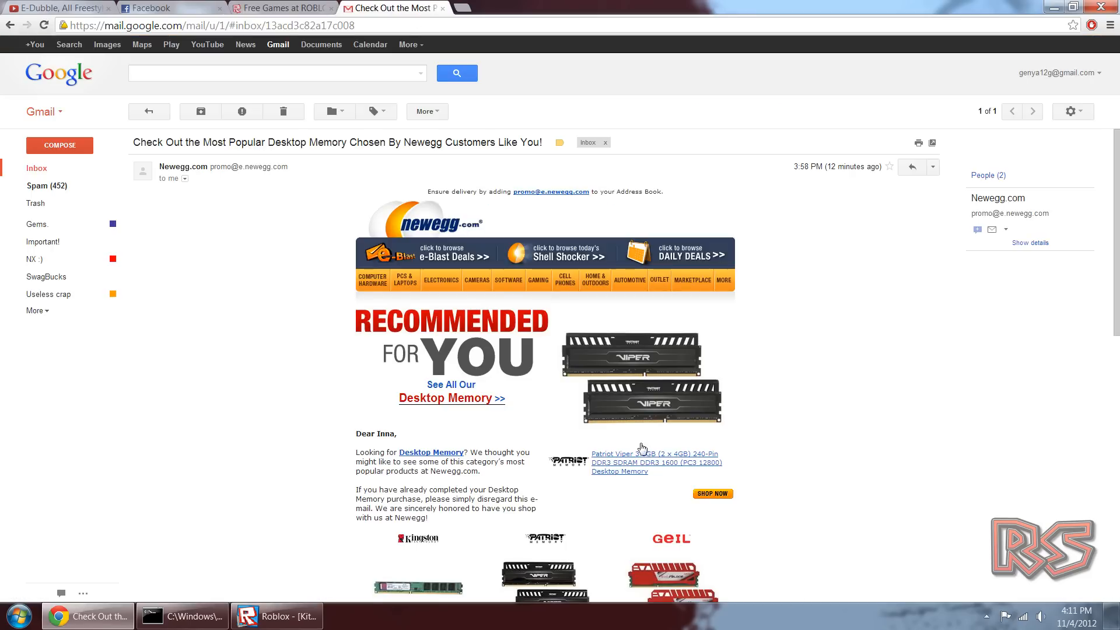
# Step: Pass through the forum and YouTube tabs back to the Kitt place in Studio
pyautogui.click(404, 8)
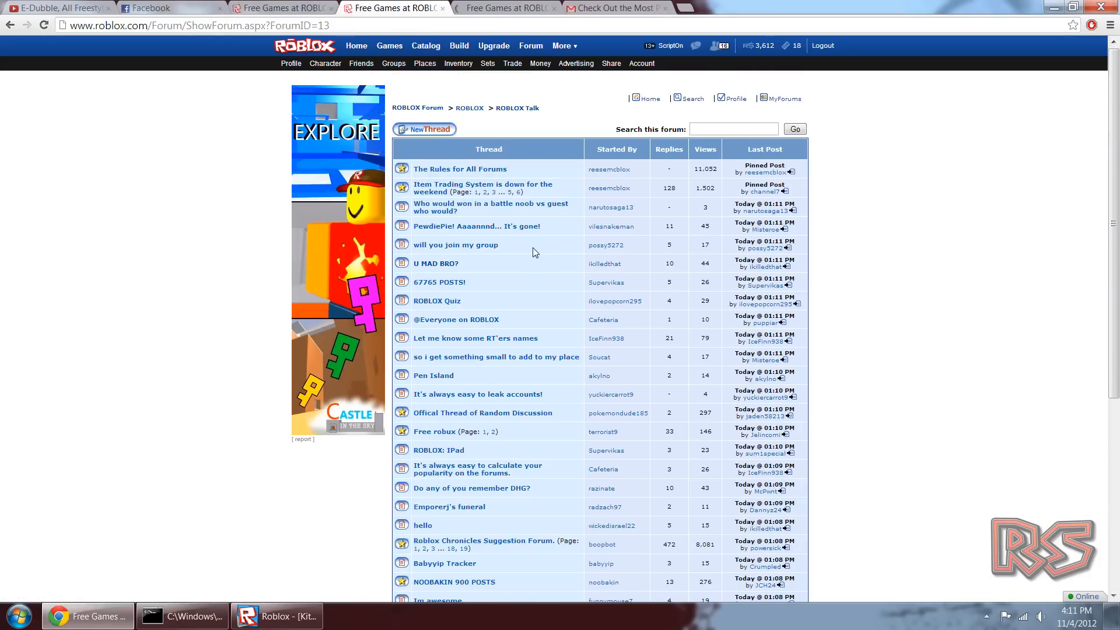
pyautogui.click(146, 8)
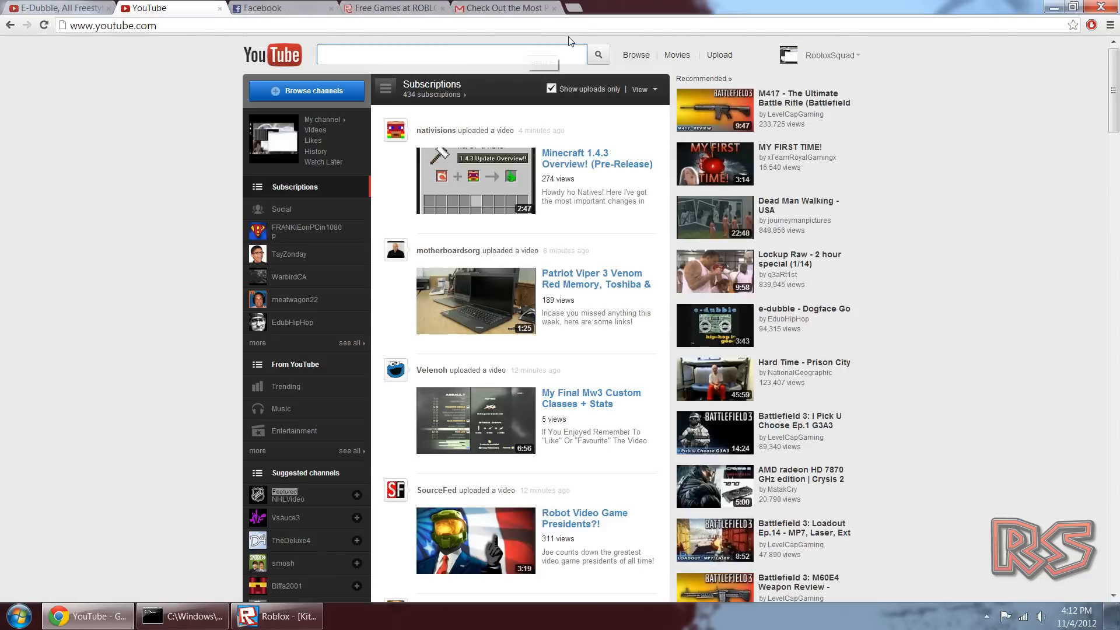
pyautogui.click(290, 615)
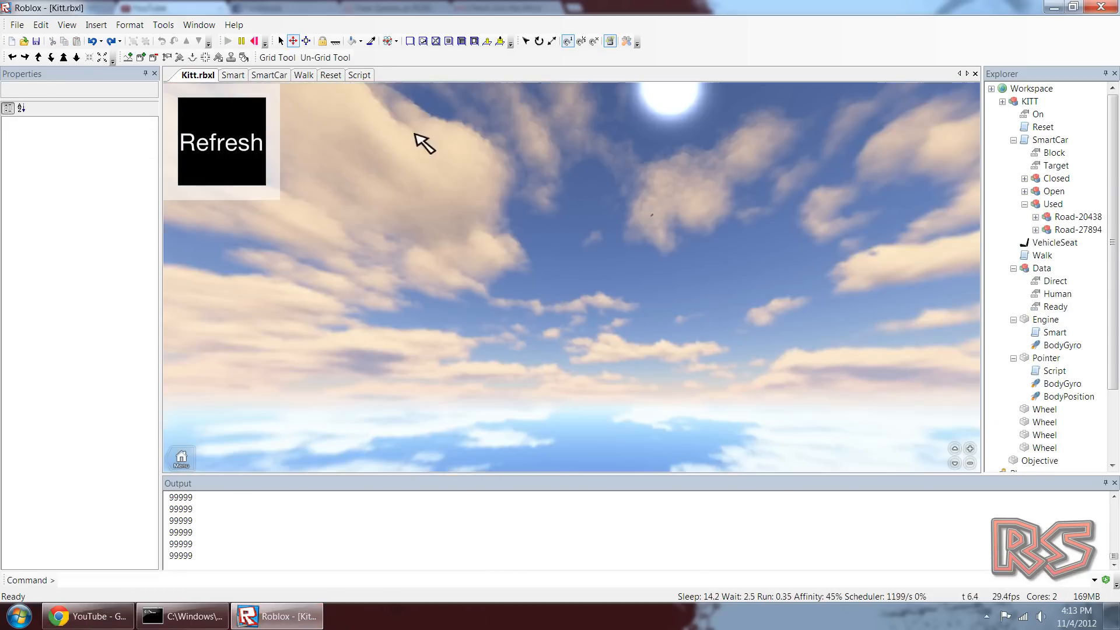
# Step: In Walk, type an if requiring Ready.Value == 1 and the Engine position's distance to the Path block
pyautogui.click(359, 75)
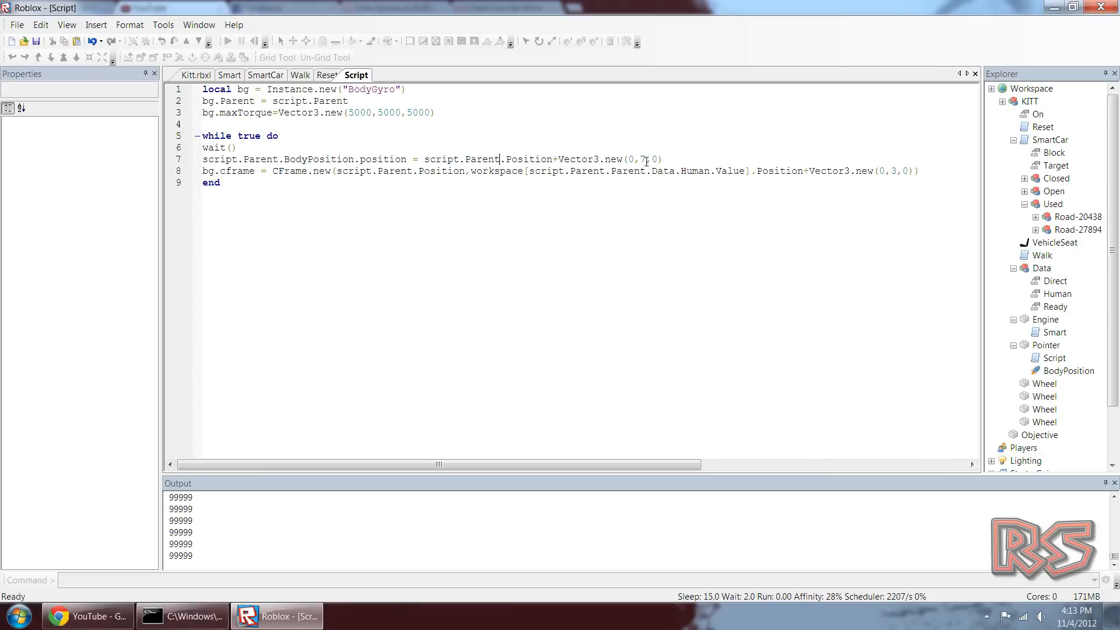
pyautogui.click(300, 74)
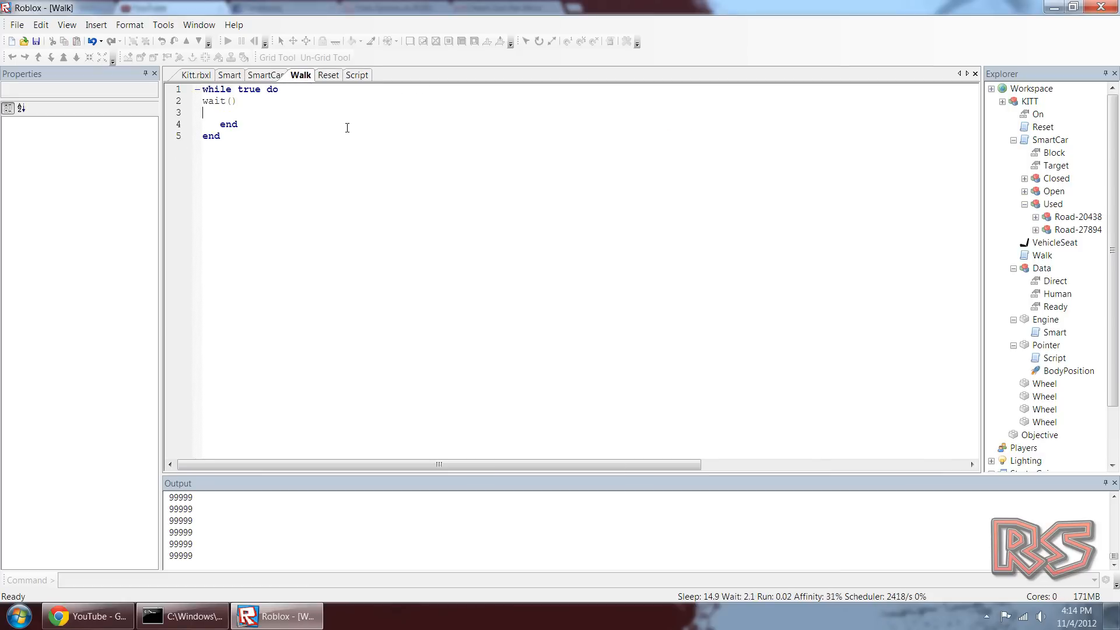
pyautogui.write('if script.Parent.Data.Ready.Value == 1 and (')
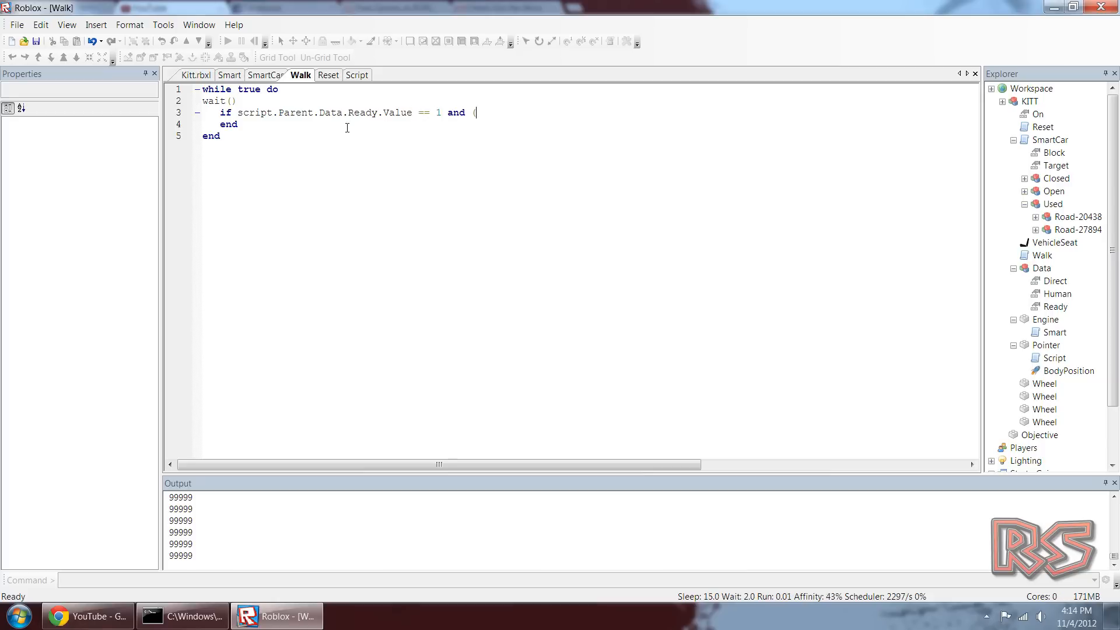
pyautogui.write('script.Parent.Engine.Position-workspace[script.Parent')
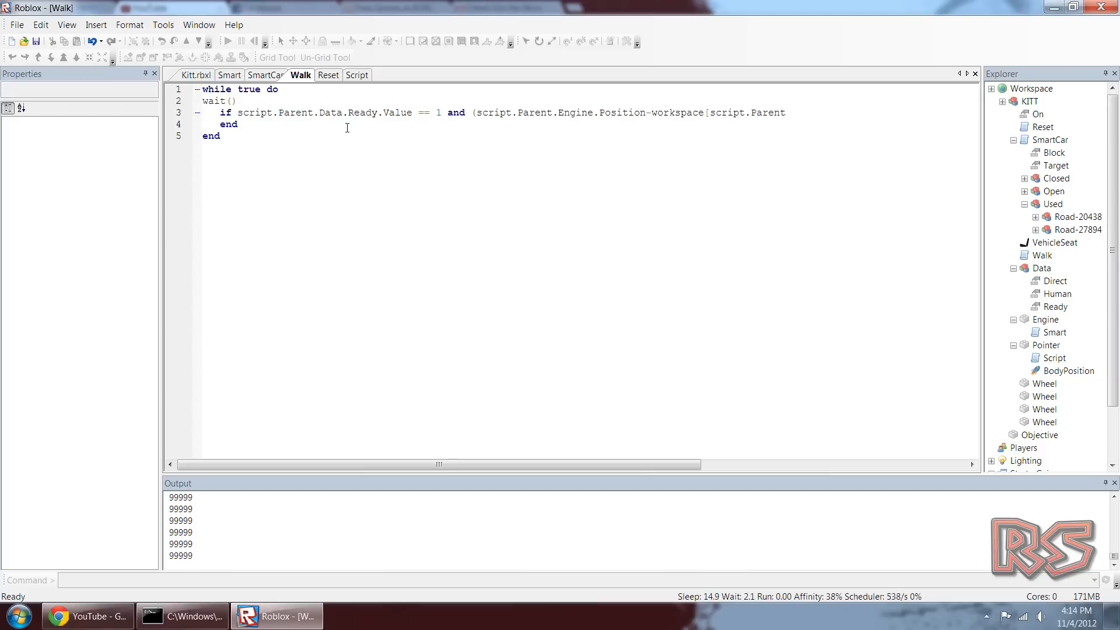
pyautogui.write('Path')
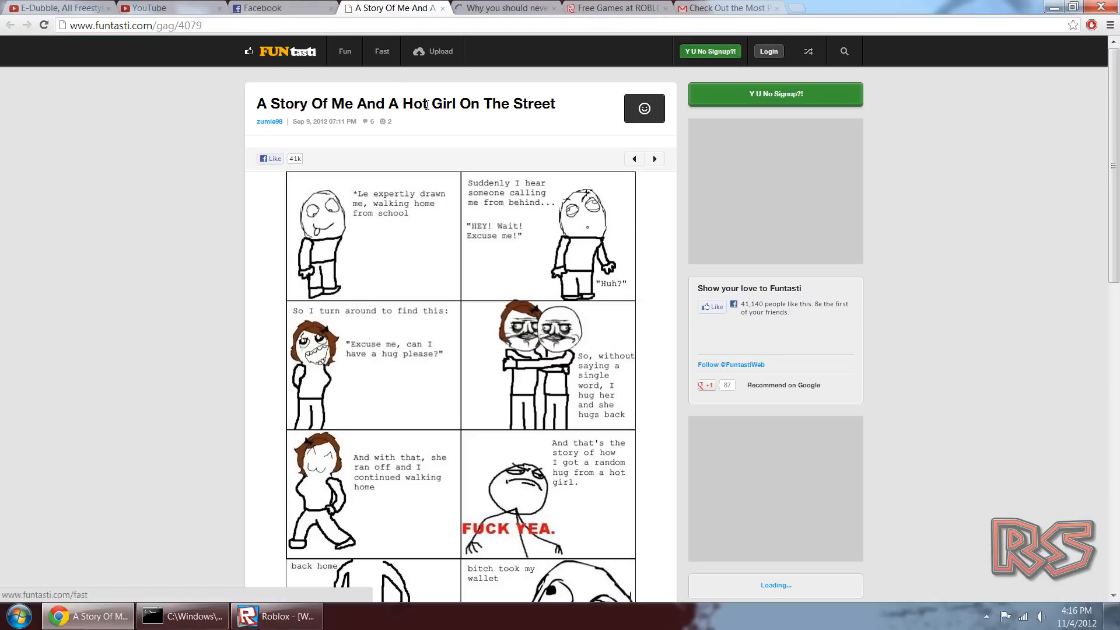
# Step: Leave the comic for the impossibru.me tab, then return to Studio's Kitt place and its Walk script
pyautogui.click(387, 7)
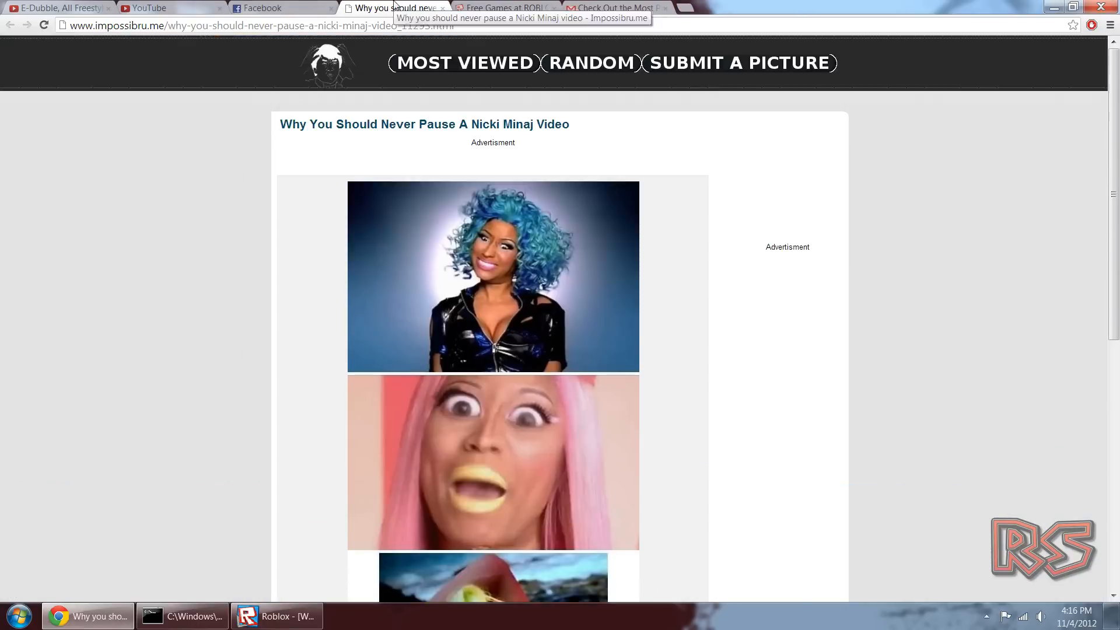
pyautogui.click(277, 616)
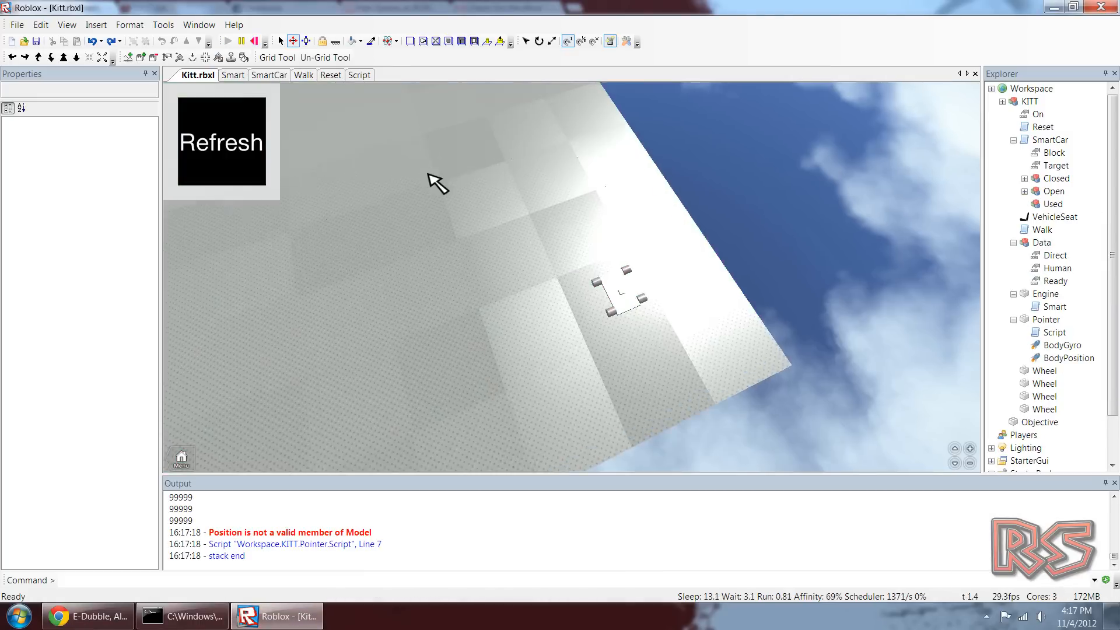
pyautogui.click(302, 75)
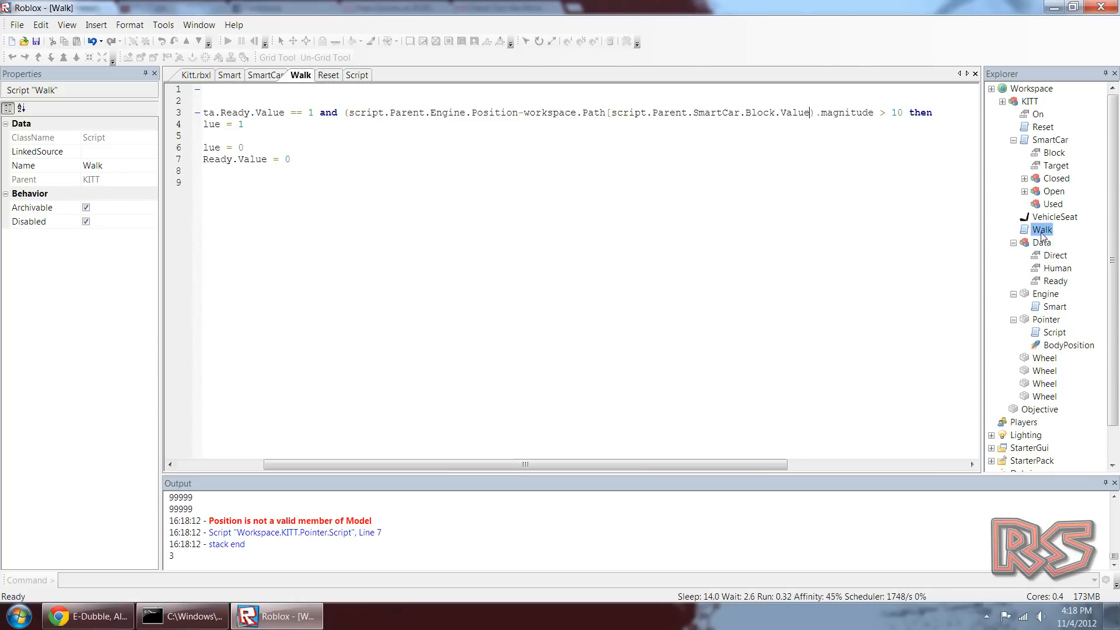
# Step: Test-run the KITT car twice, resetting between runs, and select its VehicleSeat
pyautogui.click(252, 40)
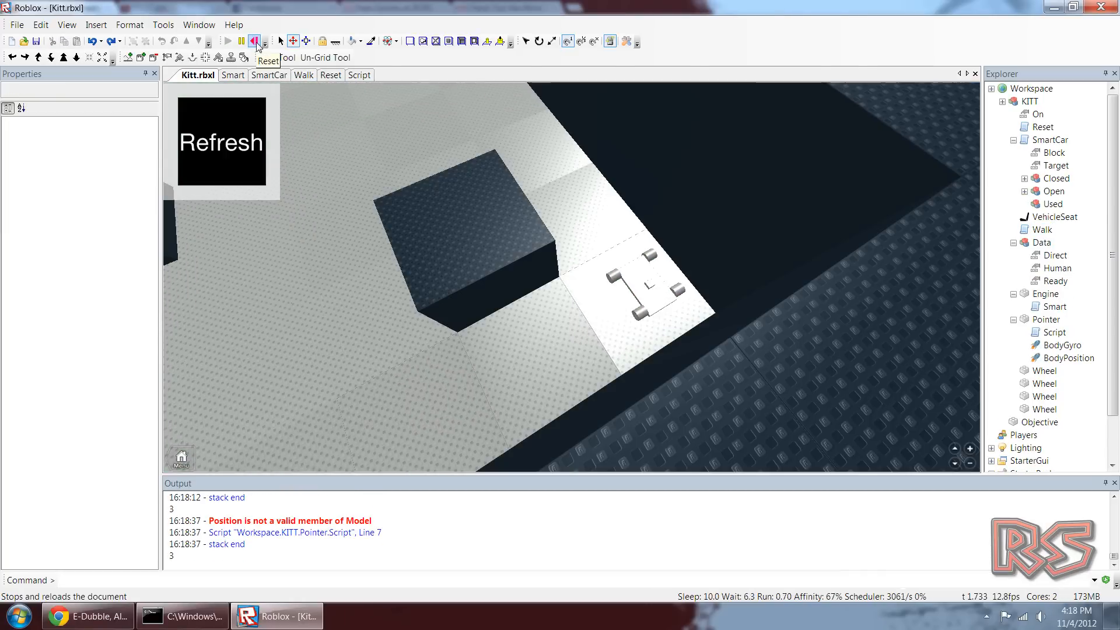
pyautogui.click(300, 75)
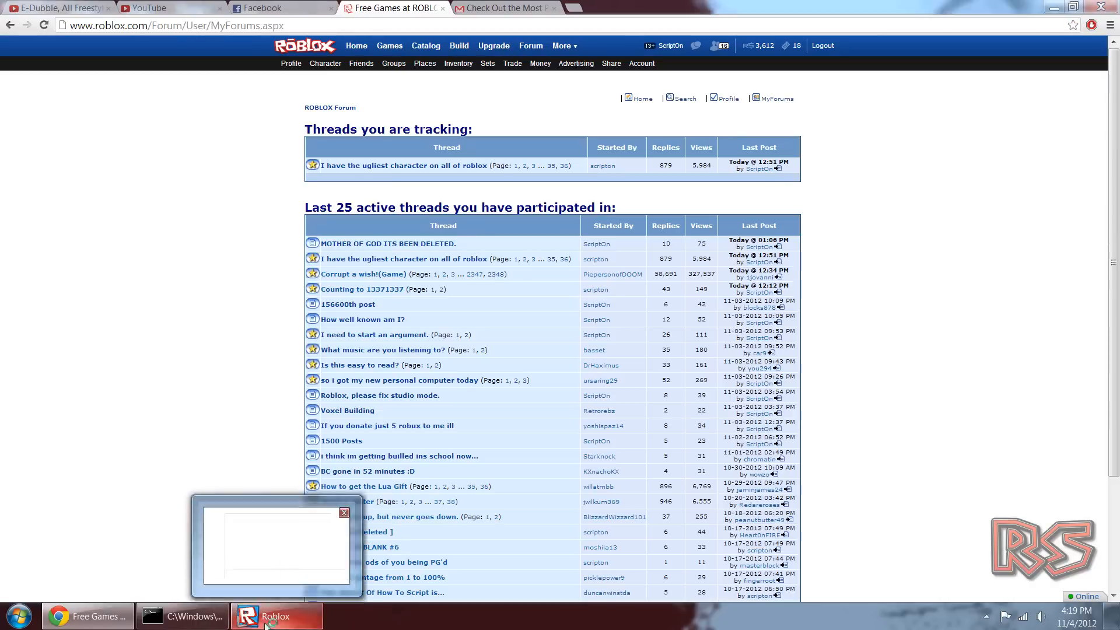
pyautogui.click(276, 616)
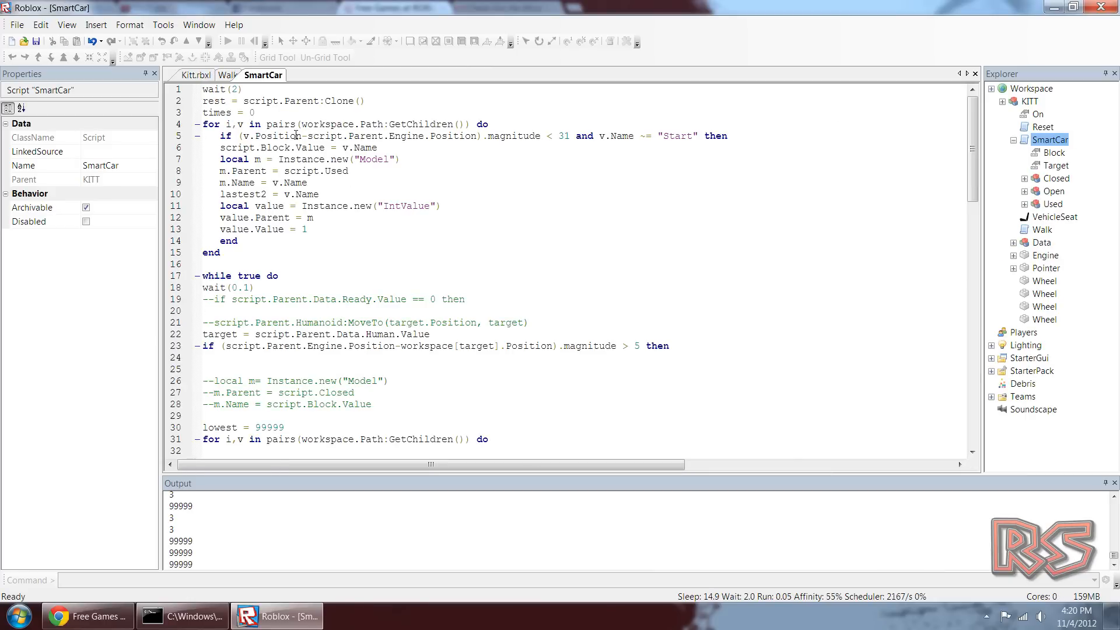
pyautogui.click(196, 74)
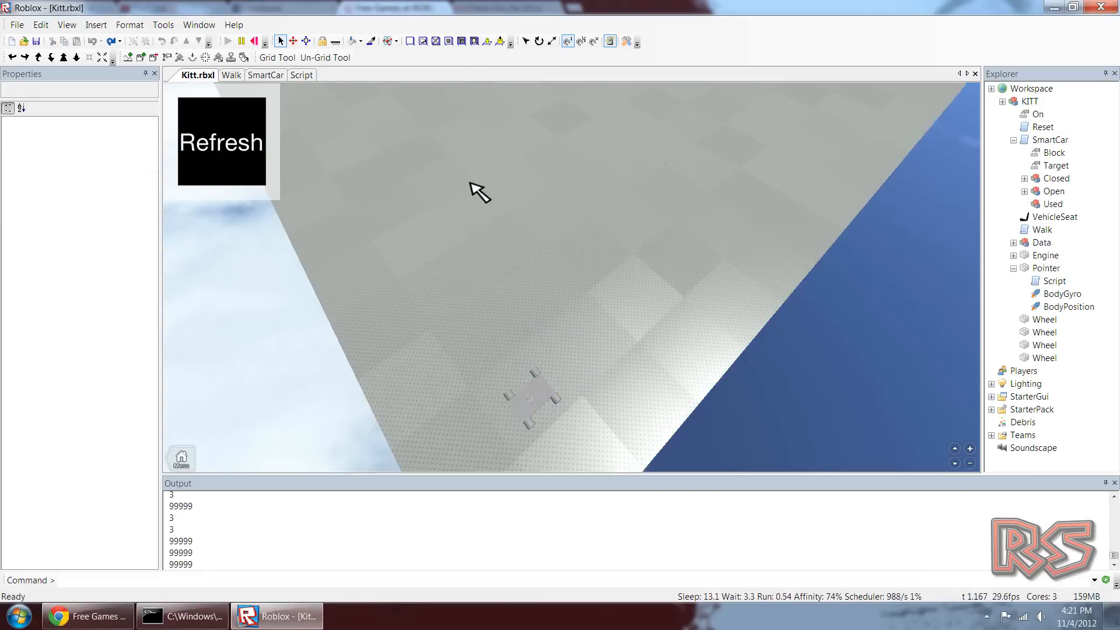
pyautogui.click(1054, 216)
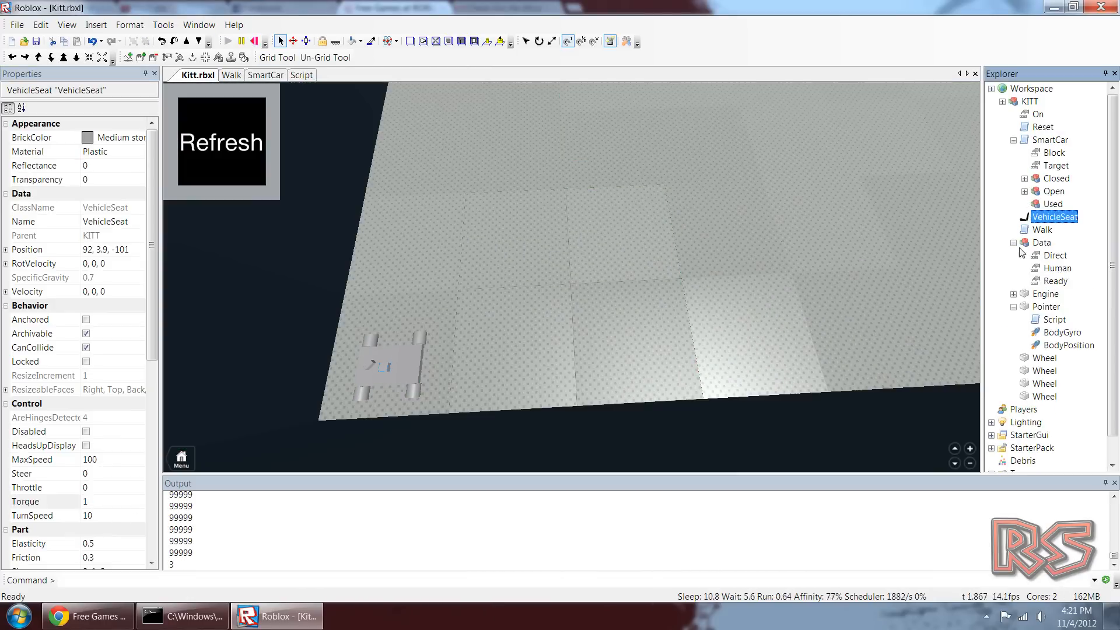
pyautogui.click(1040, 127)
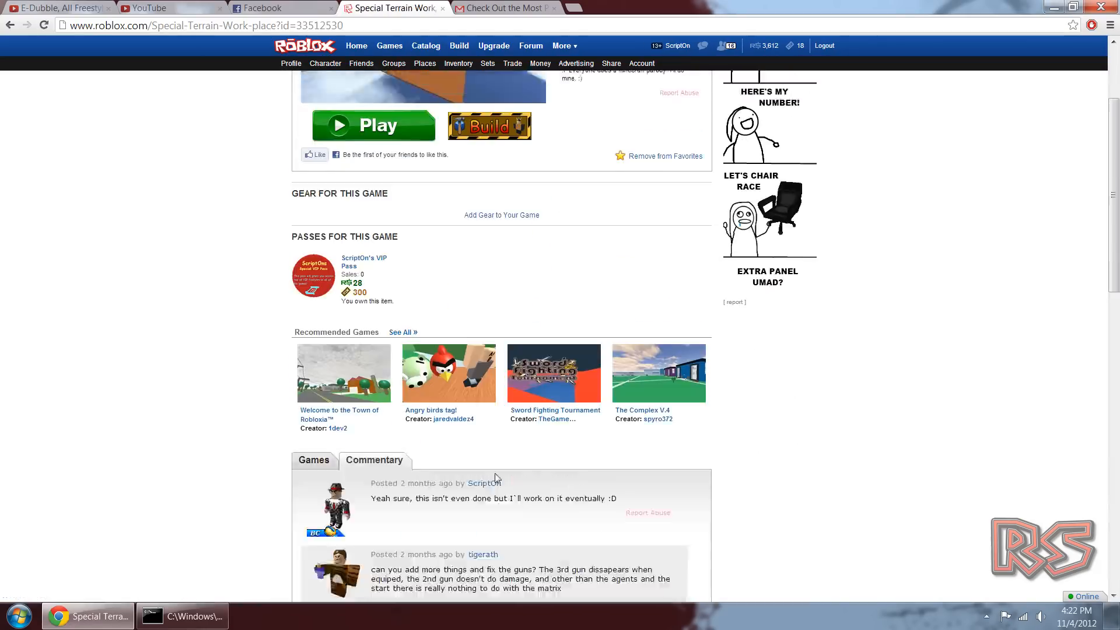
# Step: Close the terrain place page and Roblox Studio, leaving the desktop place files visible
pyautogui.click(374, 126)
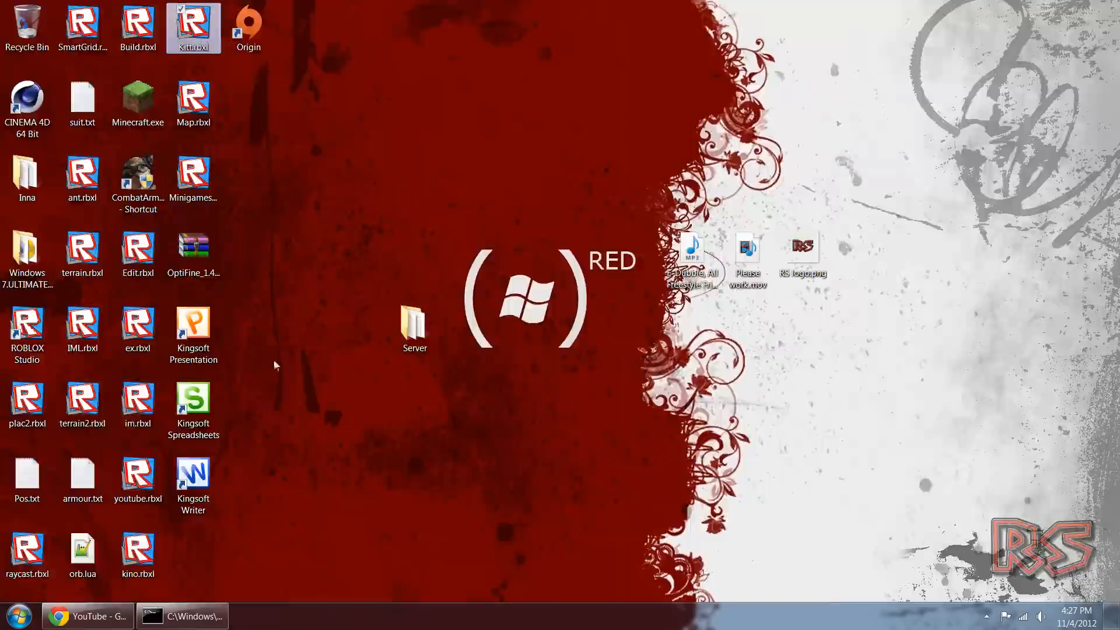
# Step: Open terrain.rbxl so Studio loads the flat green terrain, reporting 9252 blocks
pyautogui.click(58, 615)
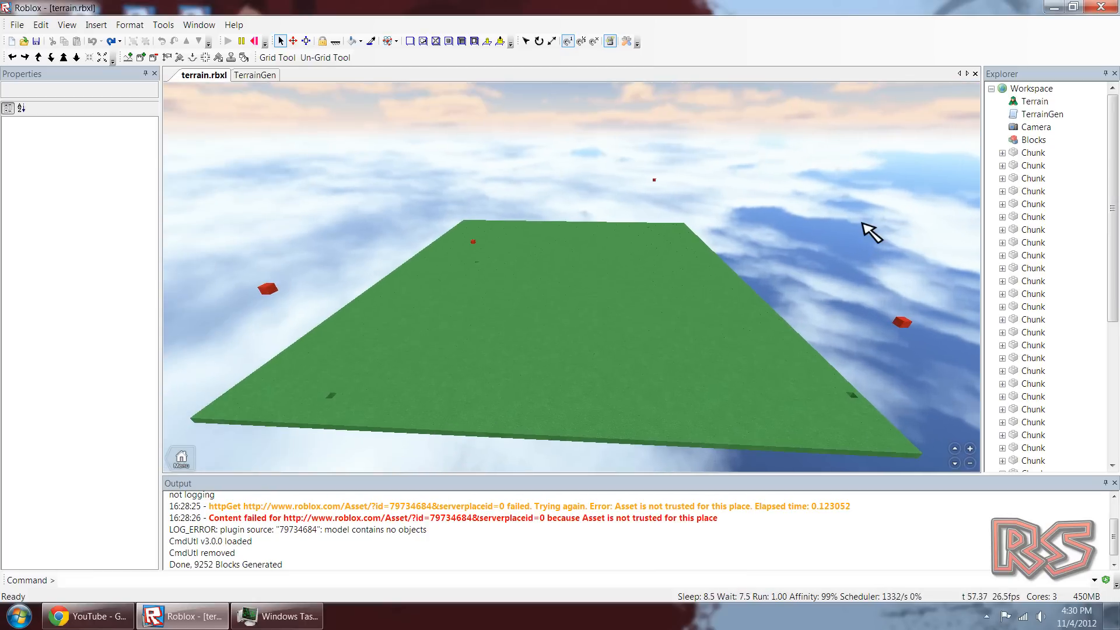
# Step: Edit the TerrainGen script and rerun the place to regenerate the terrain chunks
pyautogui.click(256, 75)
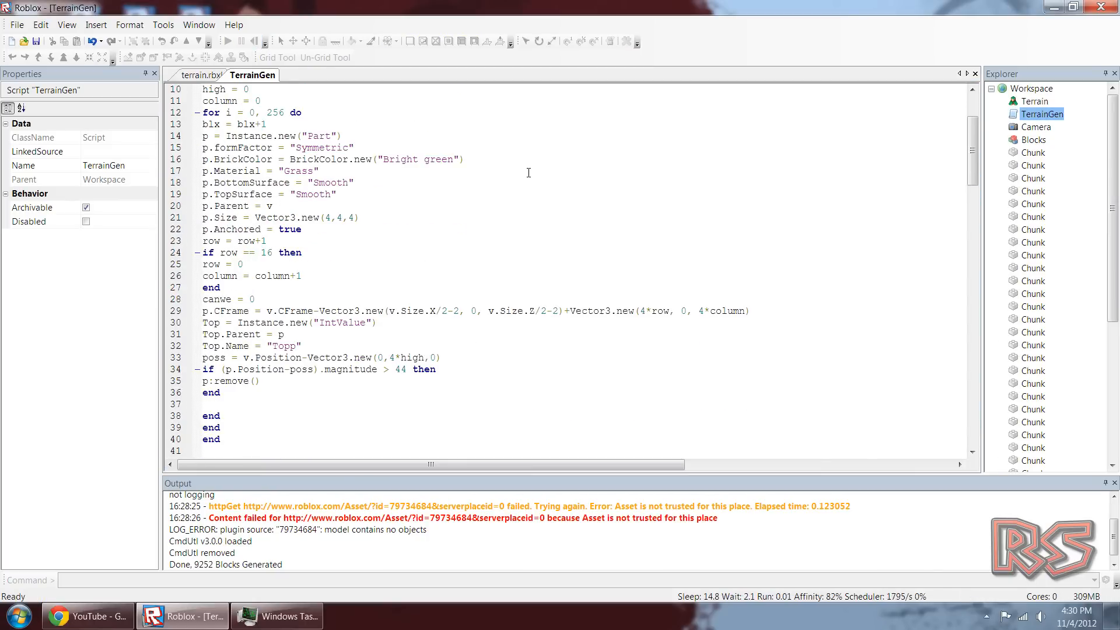
pyautogui.click(413, 201)
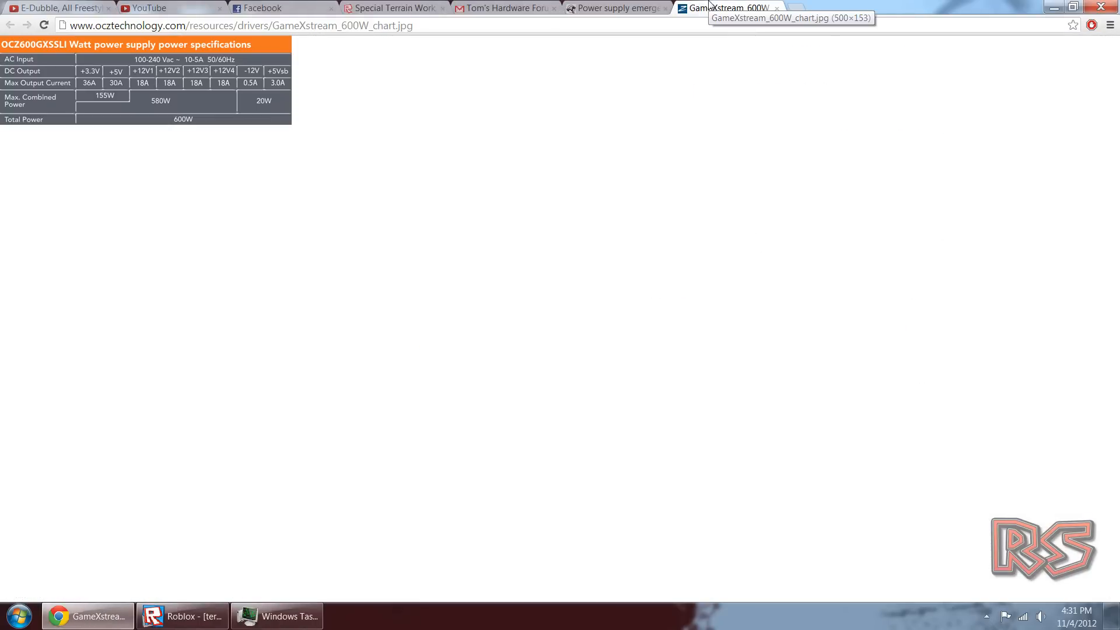
pyautogui.click(182, 616)
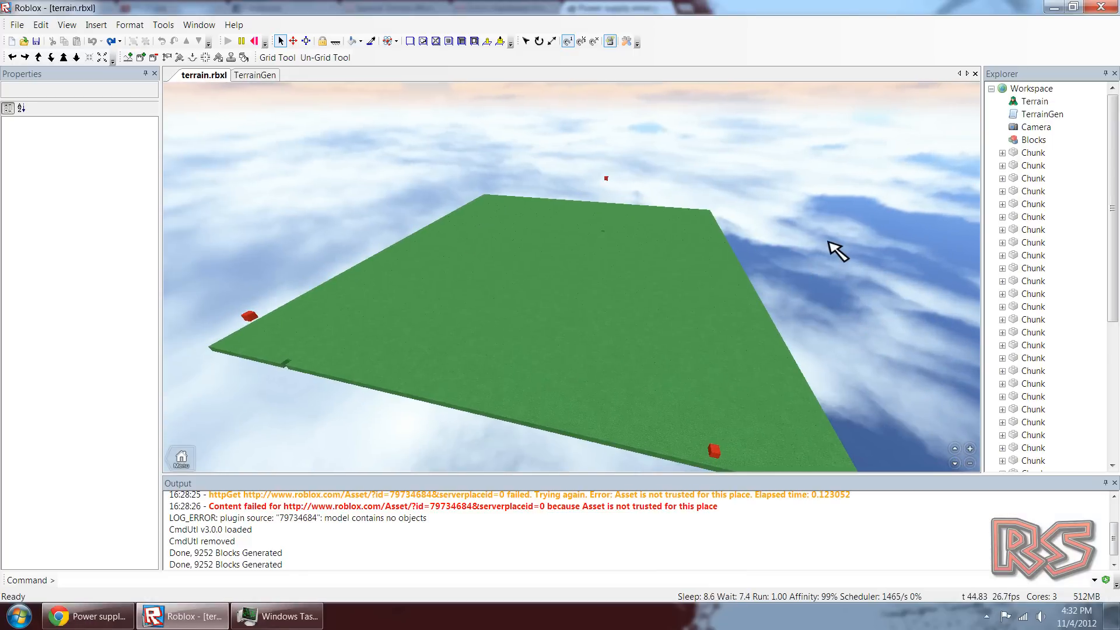
pyautogui.moveTo(751, 168)
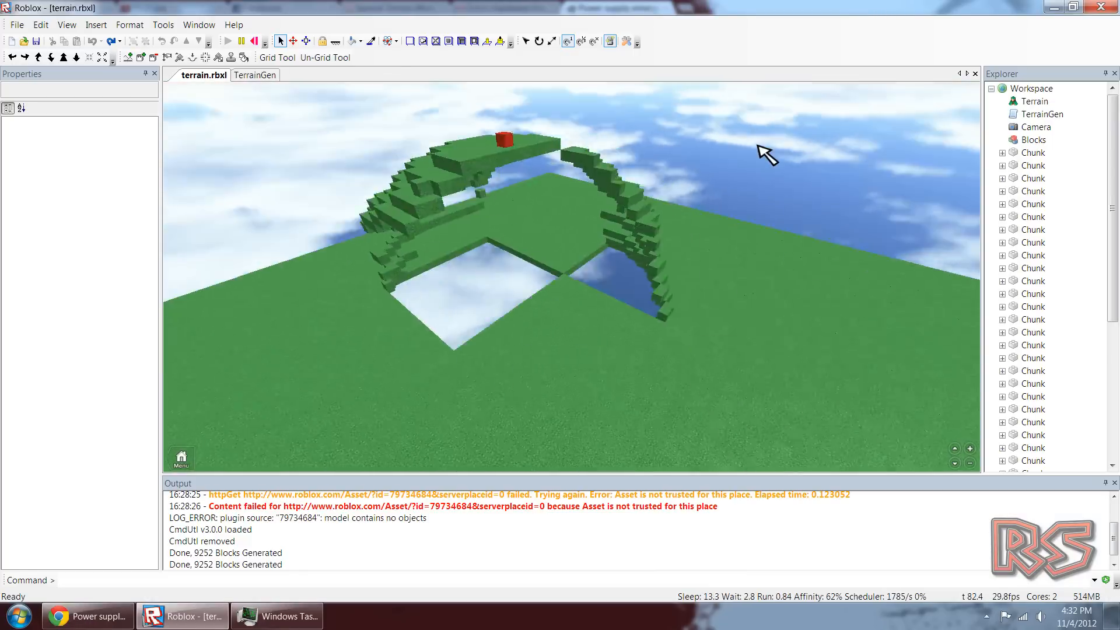
pyautogui.click(255, 75)
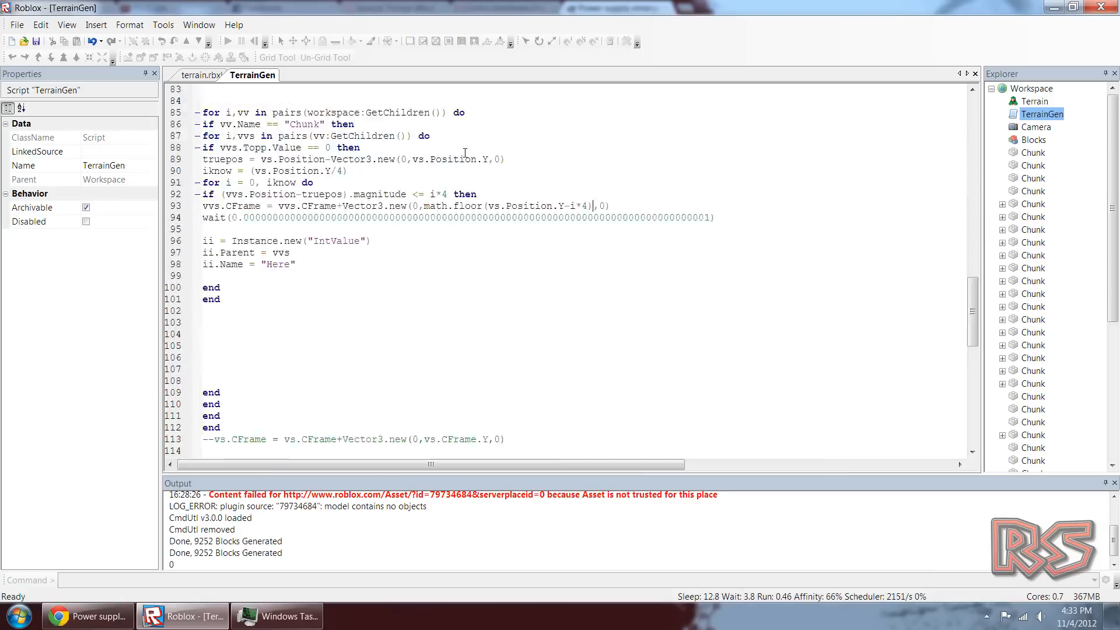
pyautogui.click(201, 75)
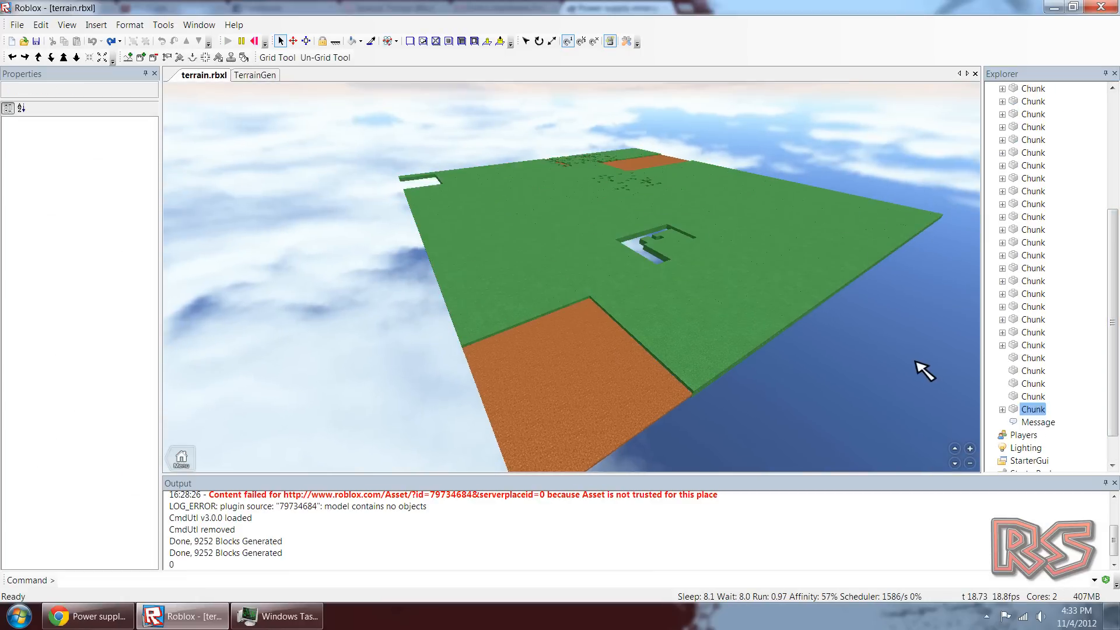
# Step: Check process memory in Task Manager, revisit TerrainGen, and move to the Roblox messages inbox
pyautogui.click(276, 615)
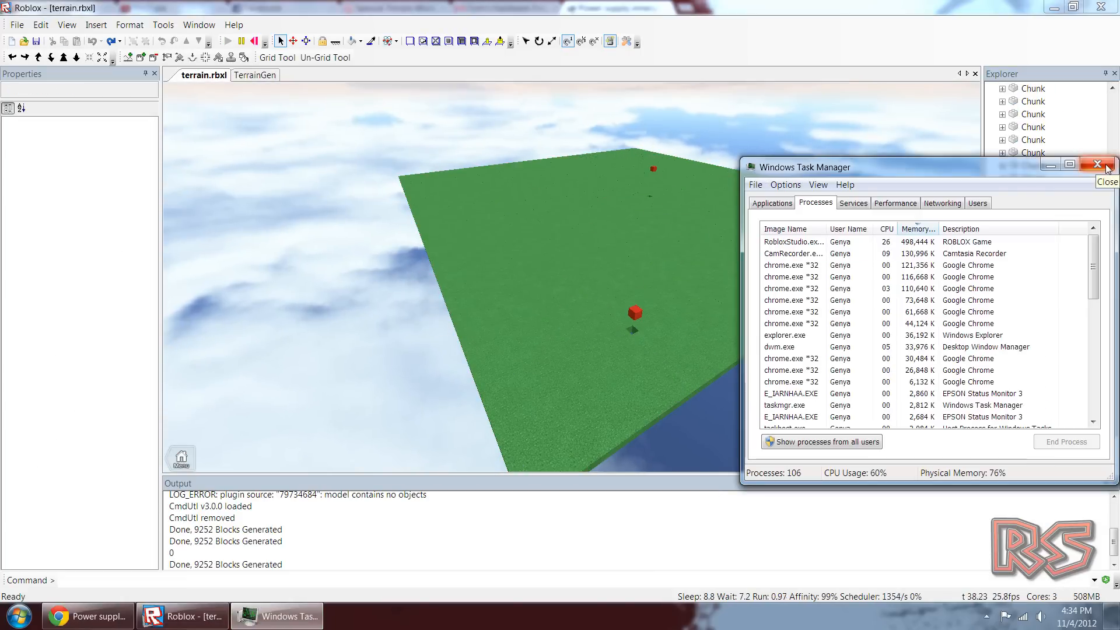
pyautogui.click(1101, 164)
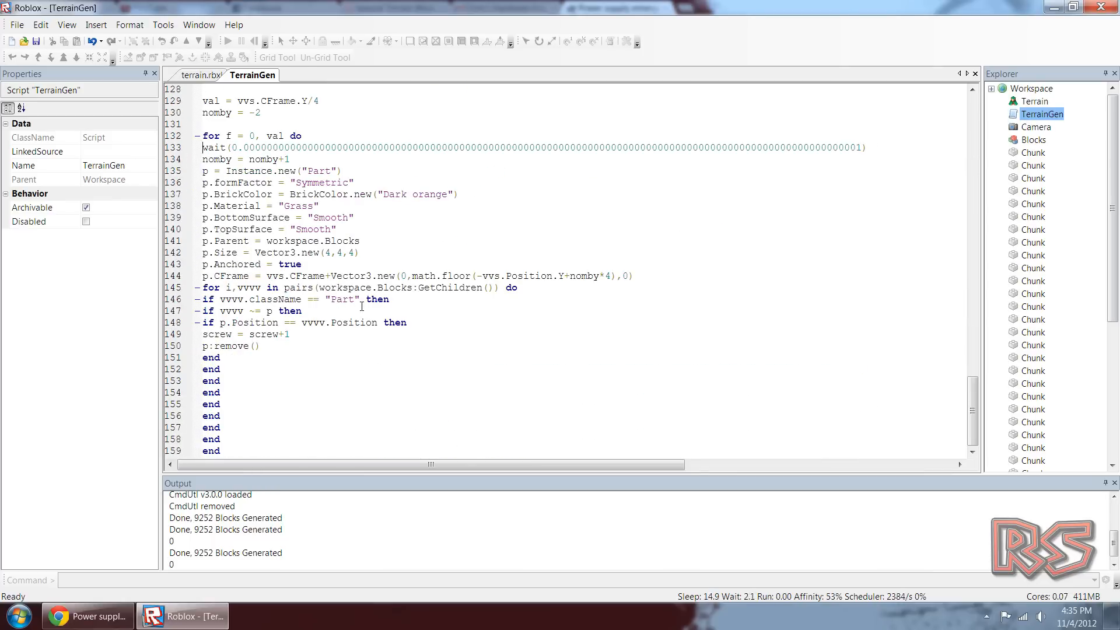
pyautogui.click(200, 75)
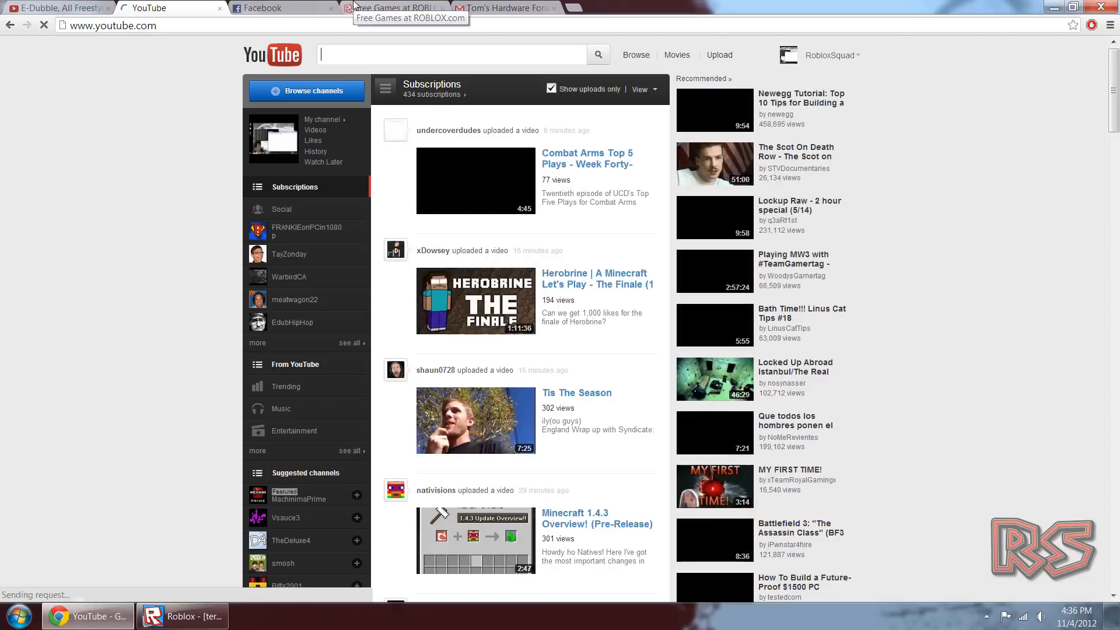
pyautogui.click(182, 616)
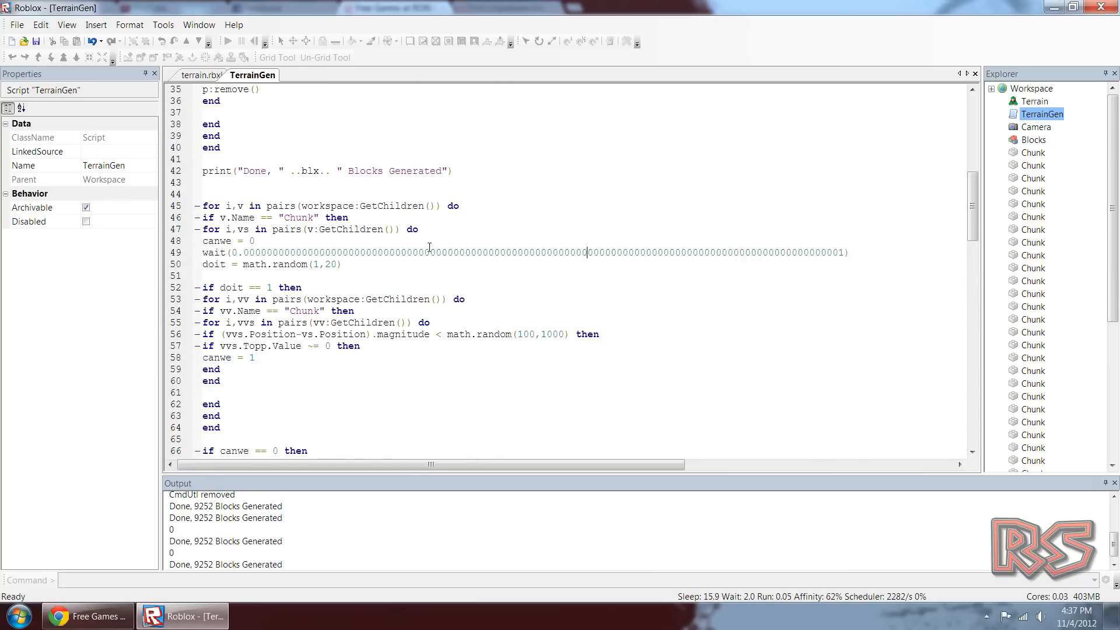
pyautogui.click(226, 41)
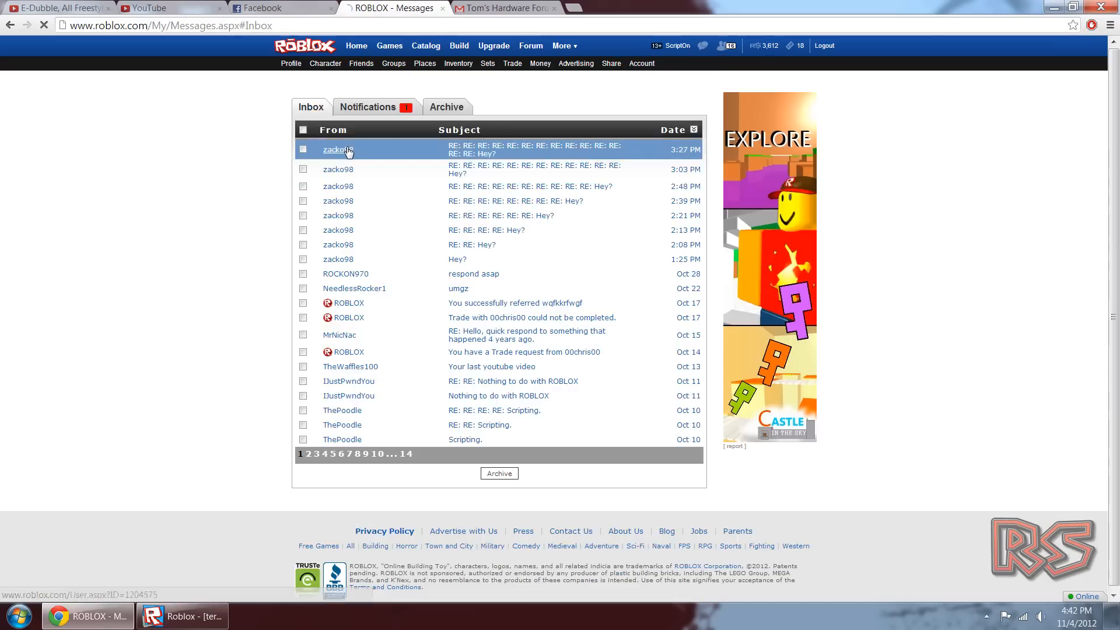
# Step: Glance at the Studio terrain and YouTube video, then return to the ads-thread reply draft
pyautogui.click(333, 149)
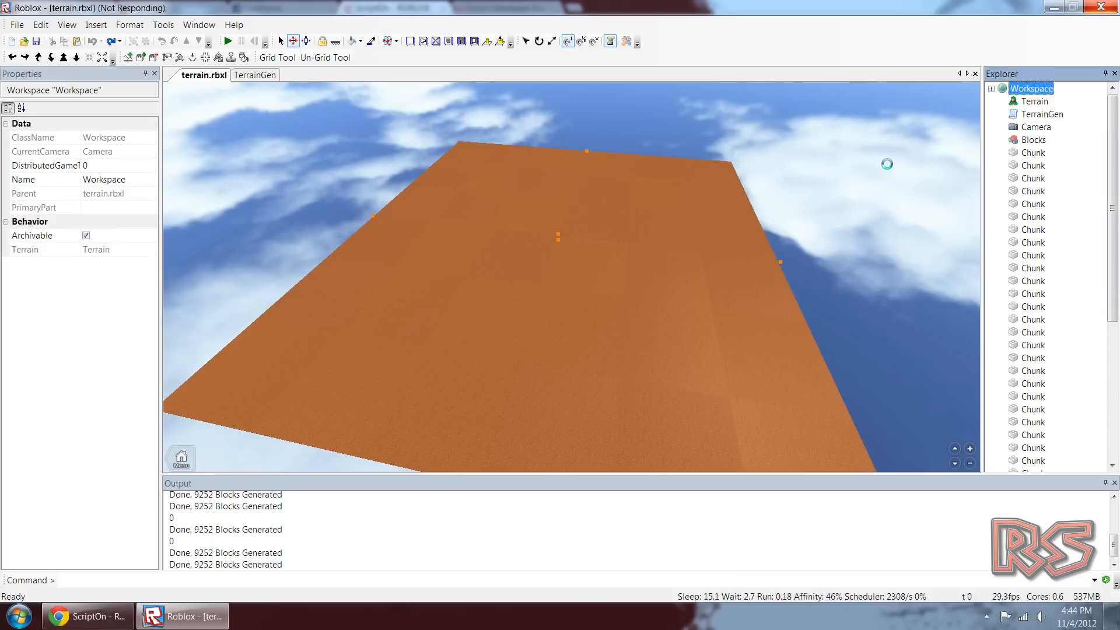
pyautogui.click(82, 615)
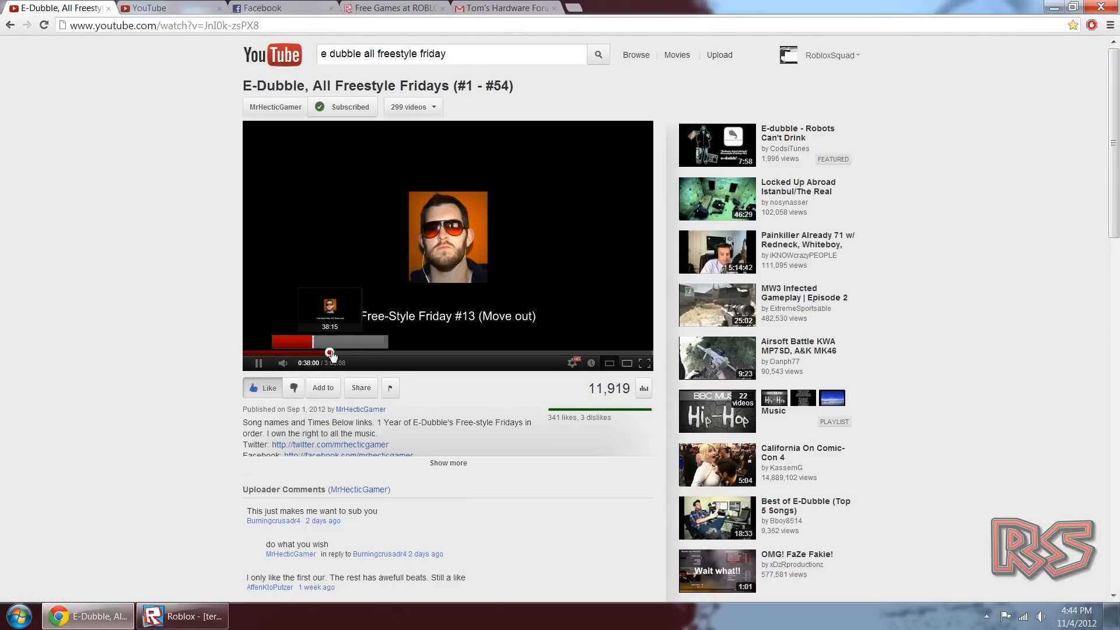
pyautogui.click(393, 7)
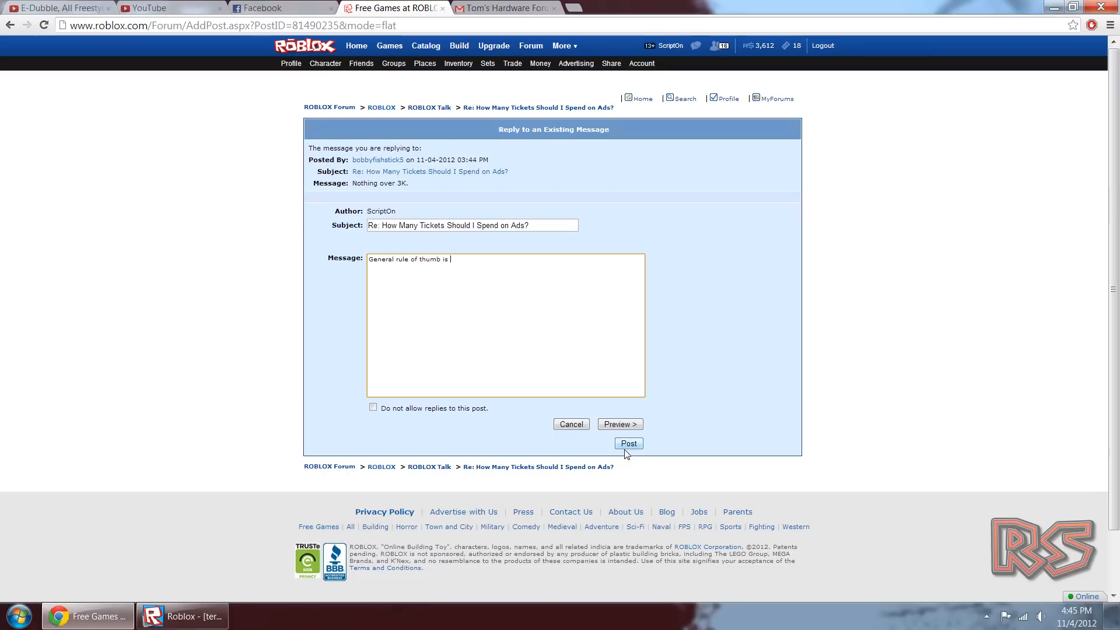
# Step: Finish the ad-cap advice reply, then reply to the ROBLOX Talk thread about having 65 places
pyautogui.write("there is a cap, meaning suppose it was 7k for the day, if you spent 10k you wouldn't really get that much more v")
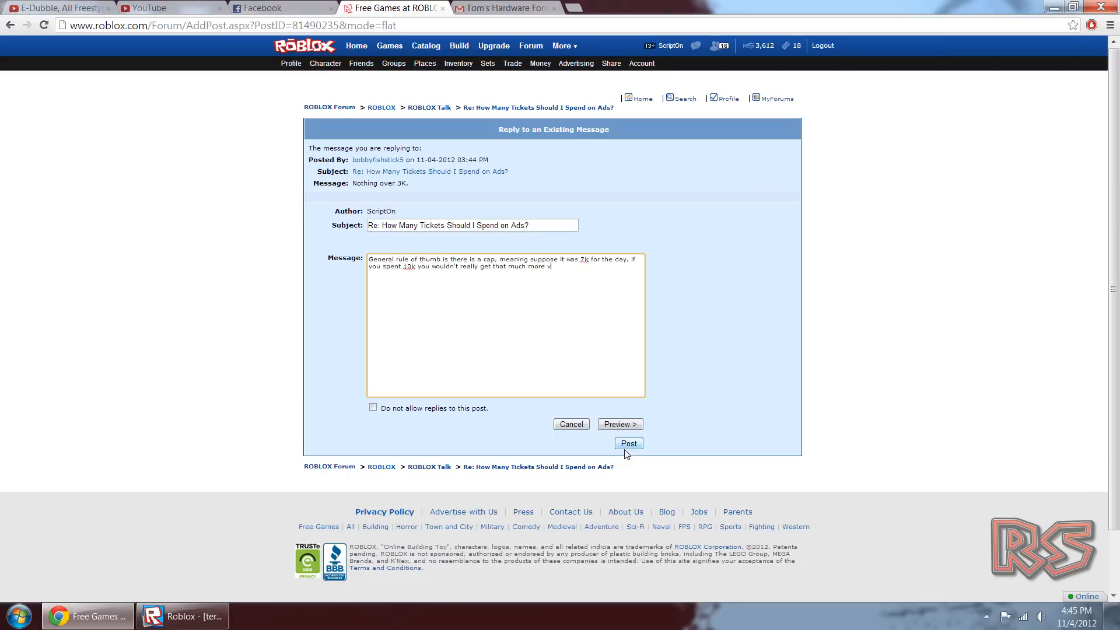
pyautogui.write('iews. If you see tons of "Taking over the ad system" ads wait a day or two, if you see there are a')
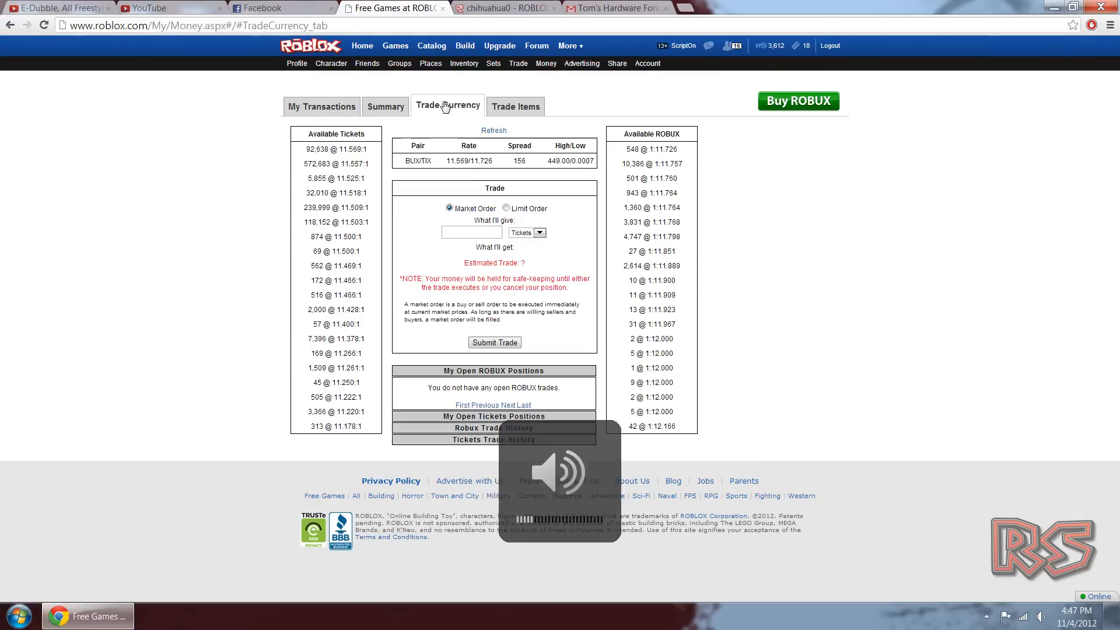
pyautogui.click(535, 46)
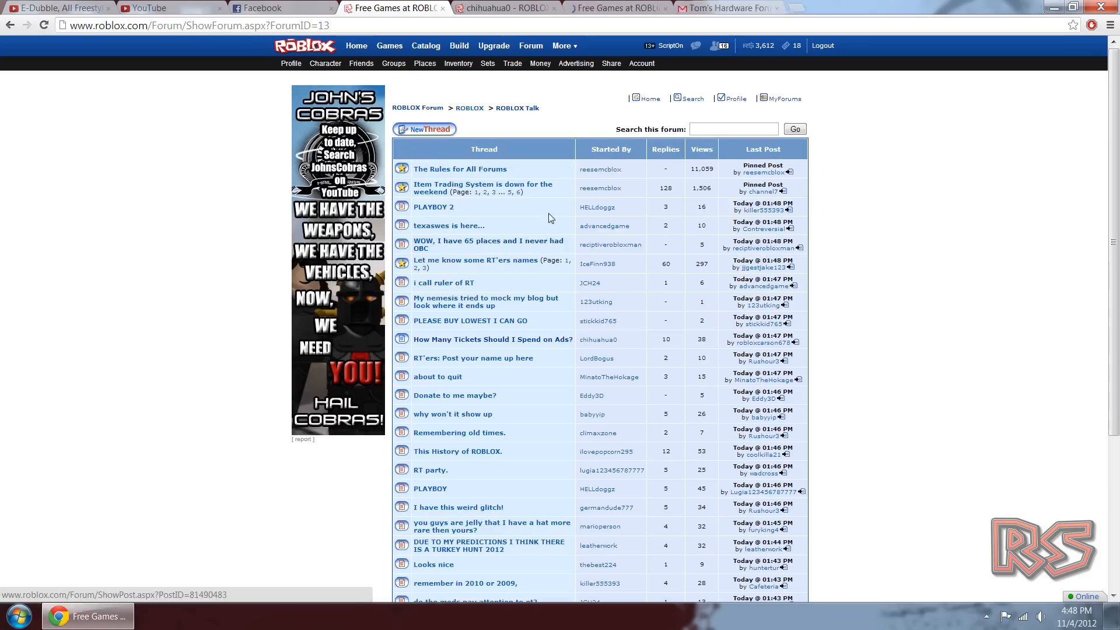
pyautogui.click(488, 240)
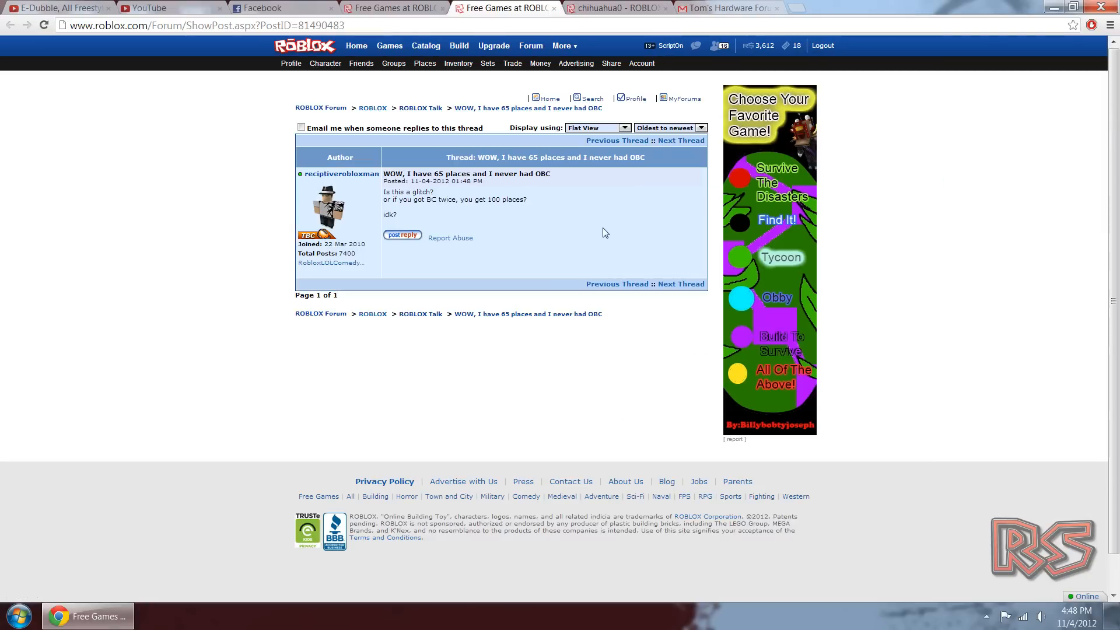
pyautogui.click(402, 235)
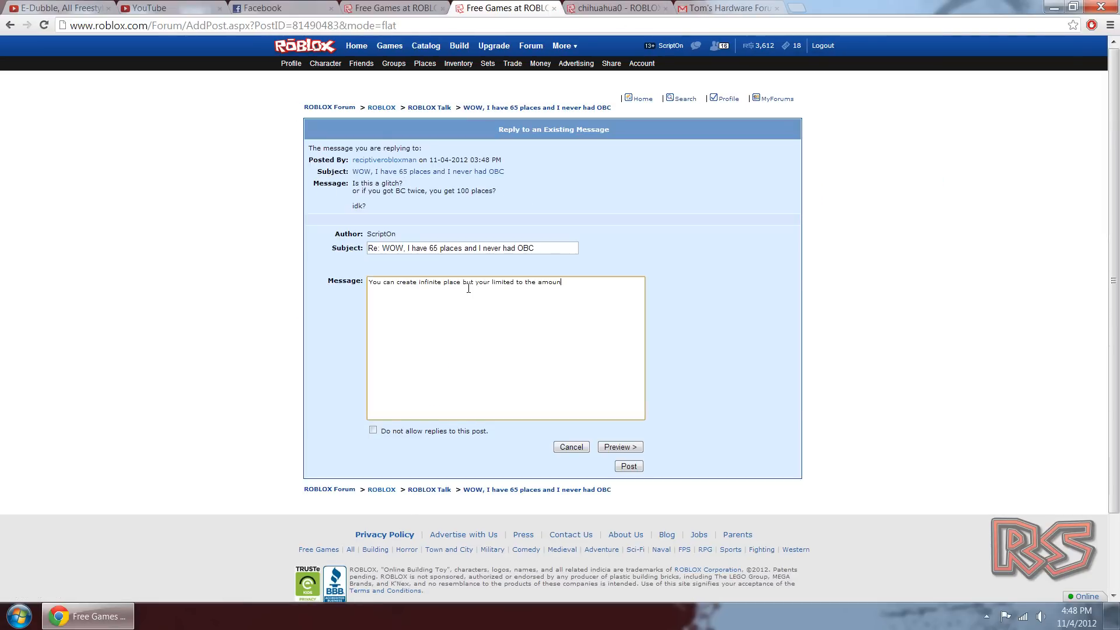
pyautogui.click(628, 466)
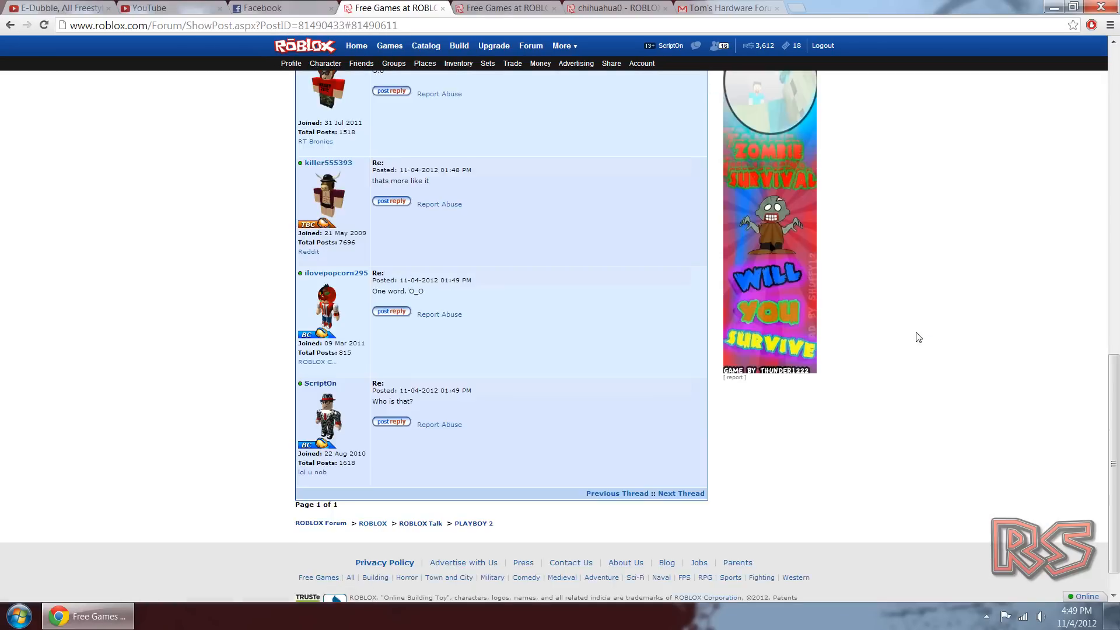
# Step: Post a LOL reply to the PLAYBOY 3 thread and open the Roblox '86 game link
pyautogui.click(620, 7)
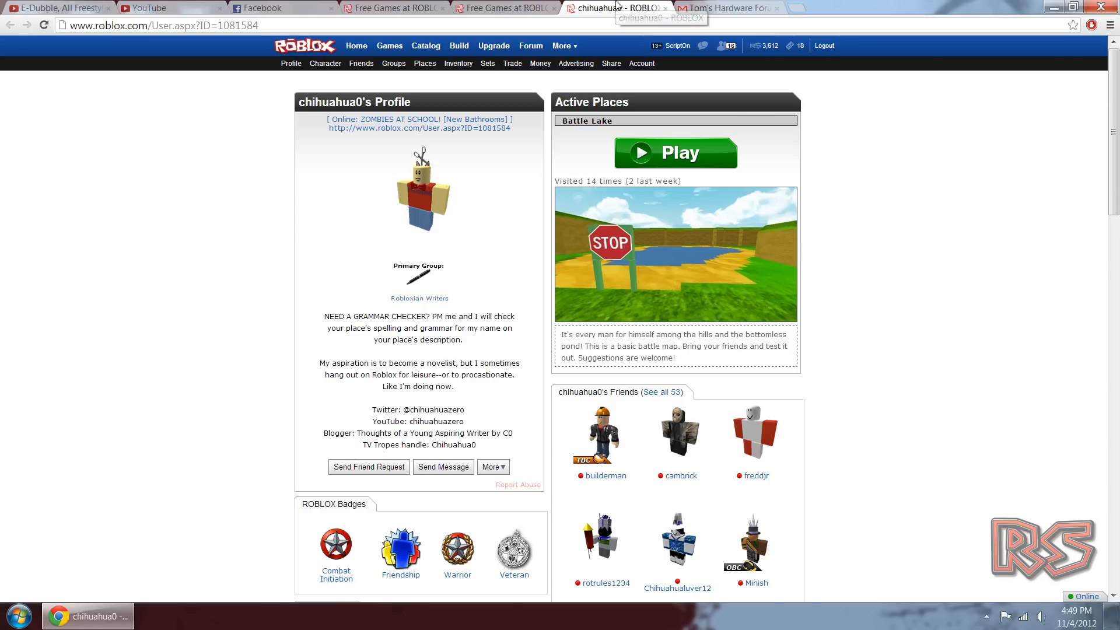
pyautogui.click(265, 8)
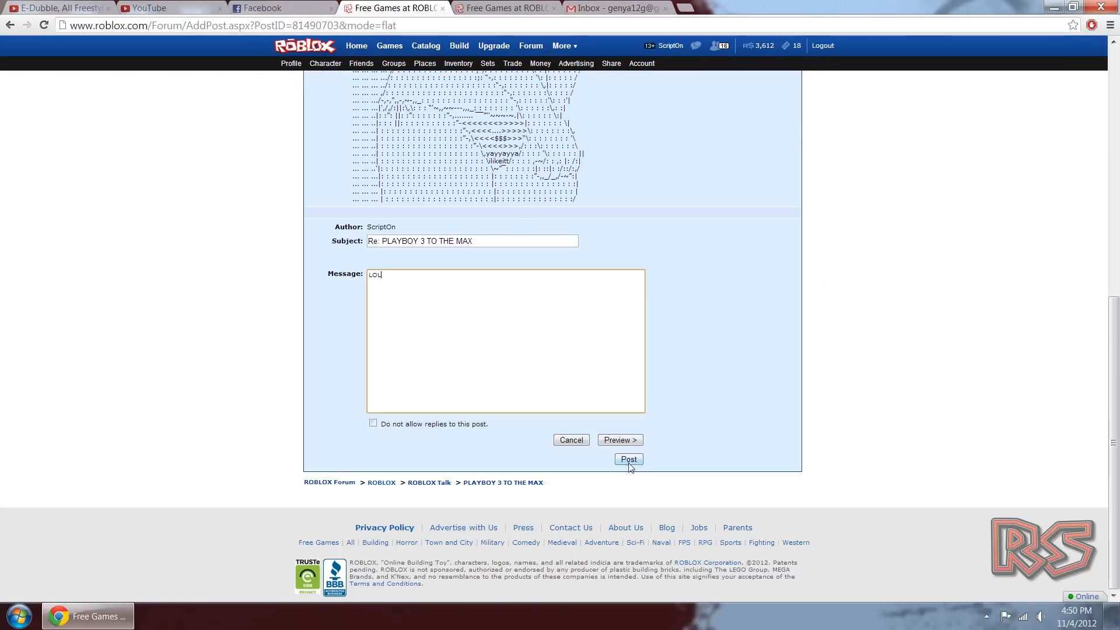
pyautogui.click(628, 459)
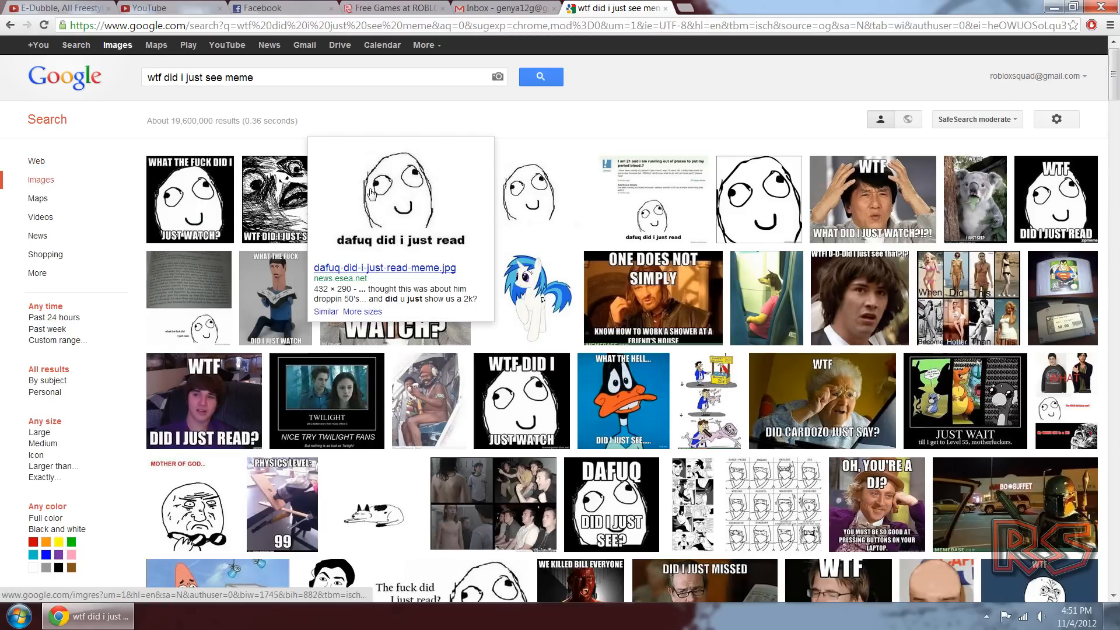
pyautogui.click(398, 8)
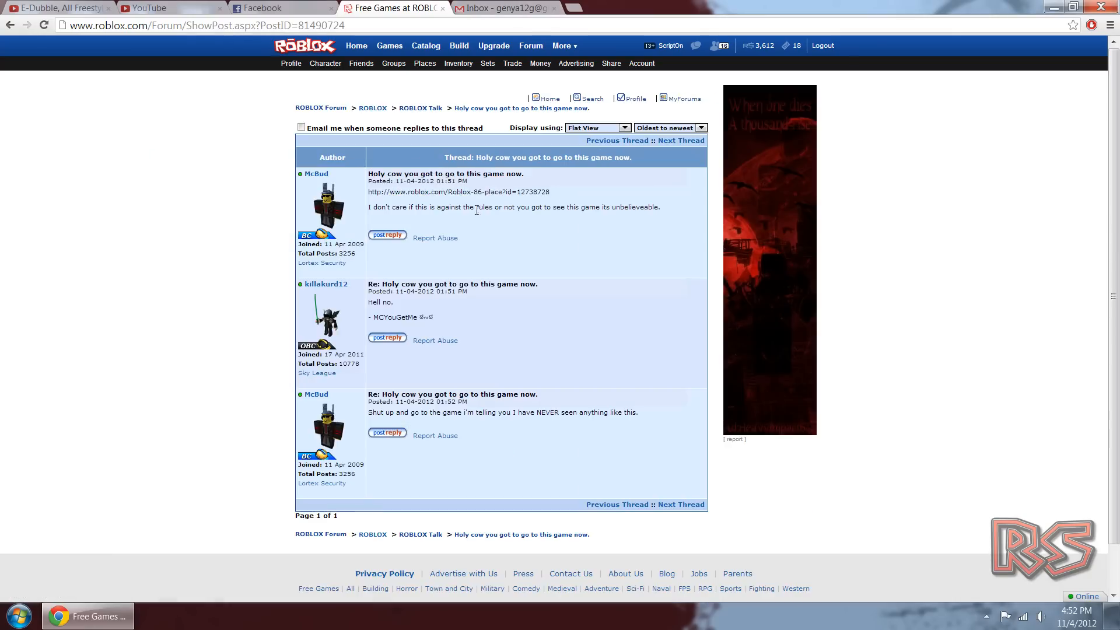
pyautogui.click(469, 192)
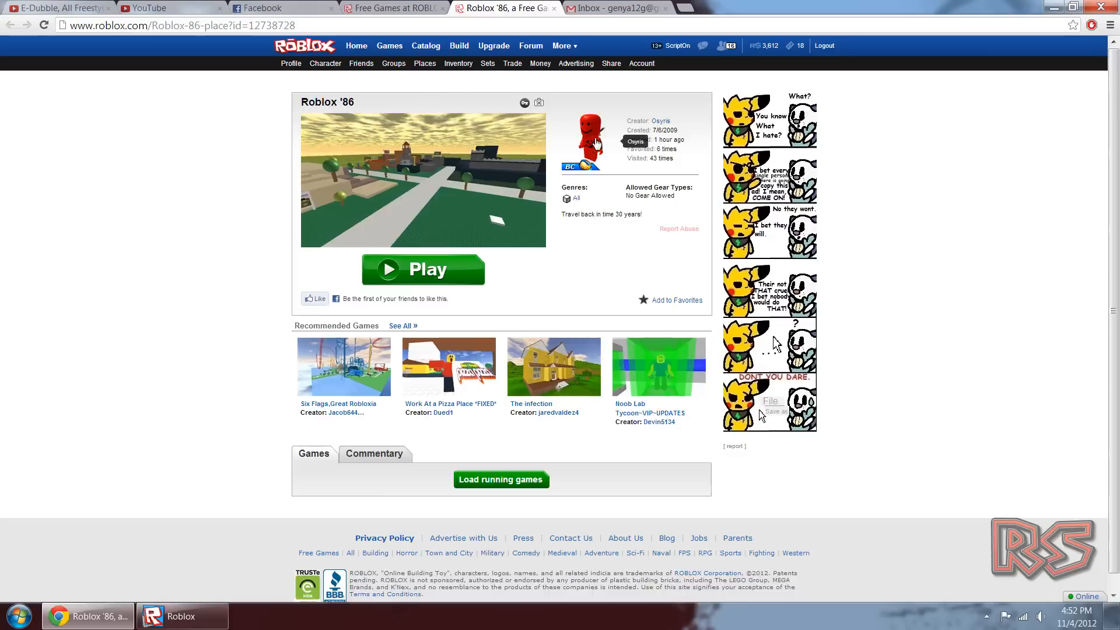